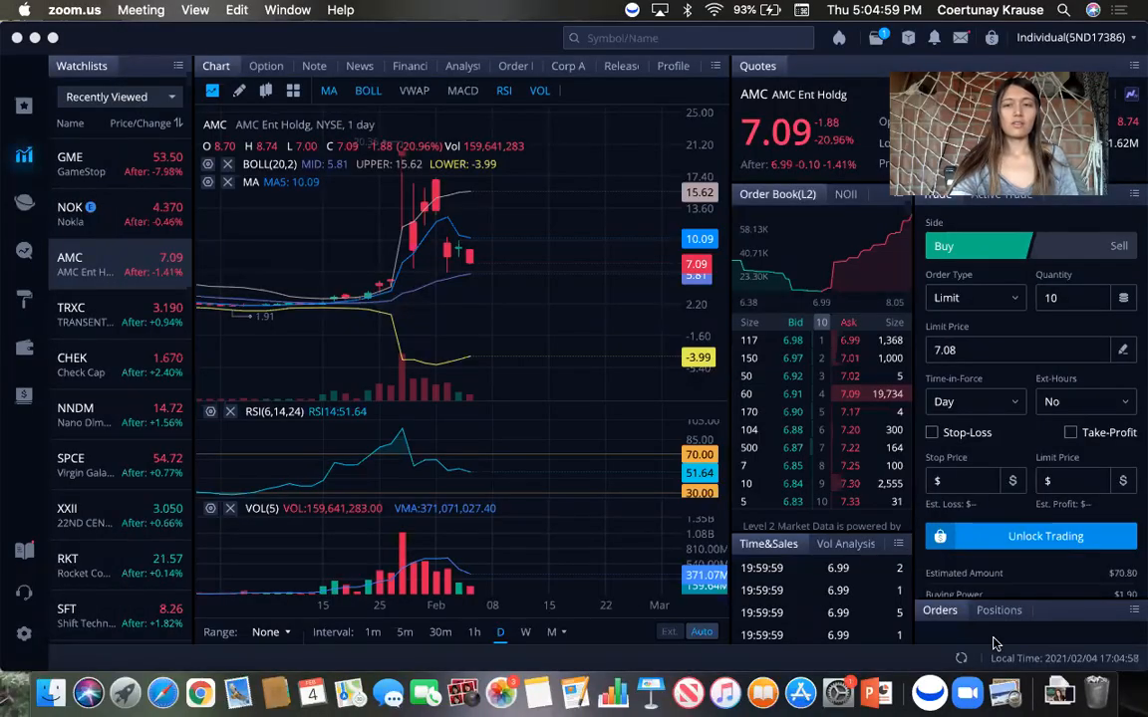
{"action": "mouse_move", "coordinate": [442, 355]}
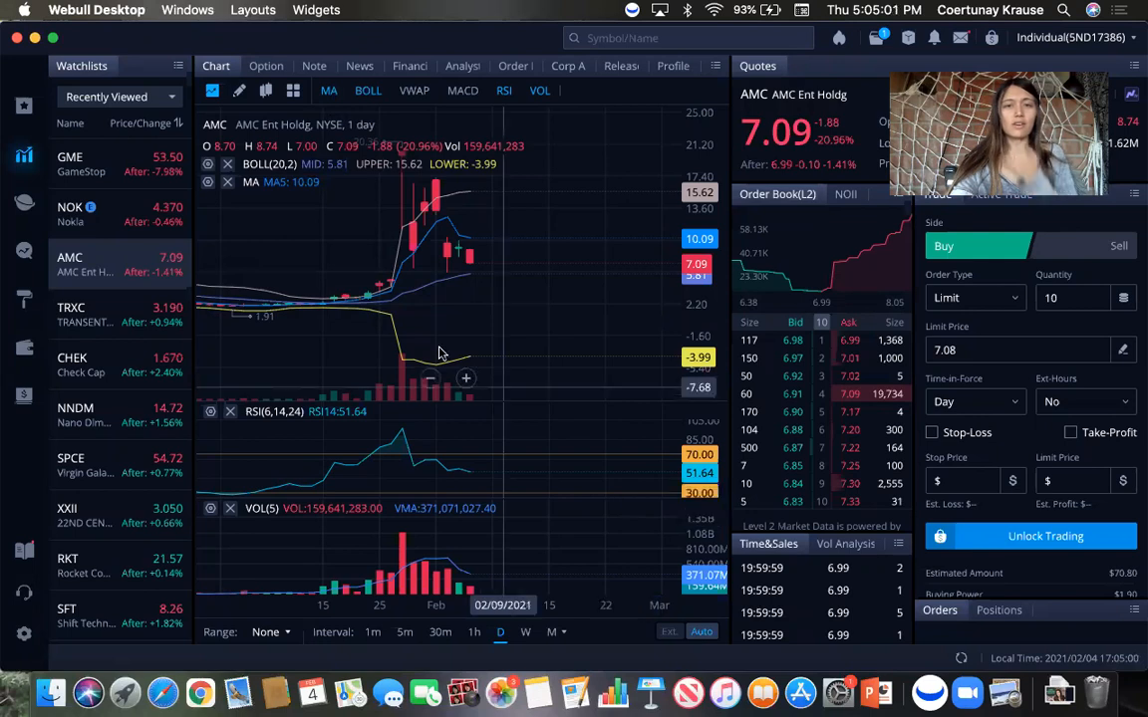
{"action": "mouse_move", "coordinate": [476, 271]}
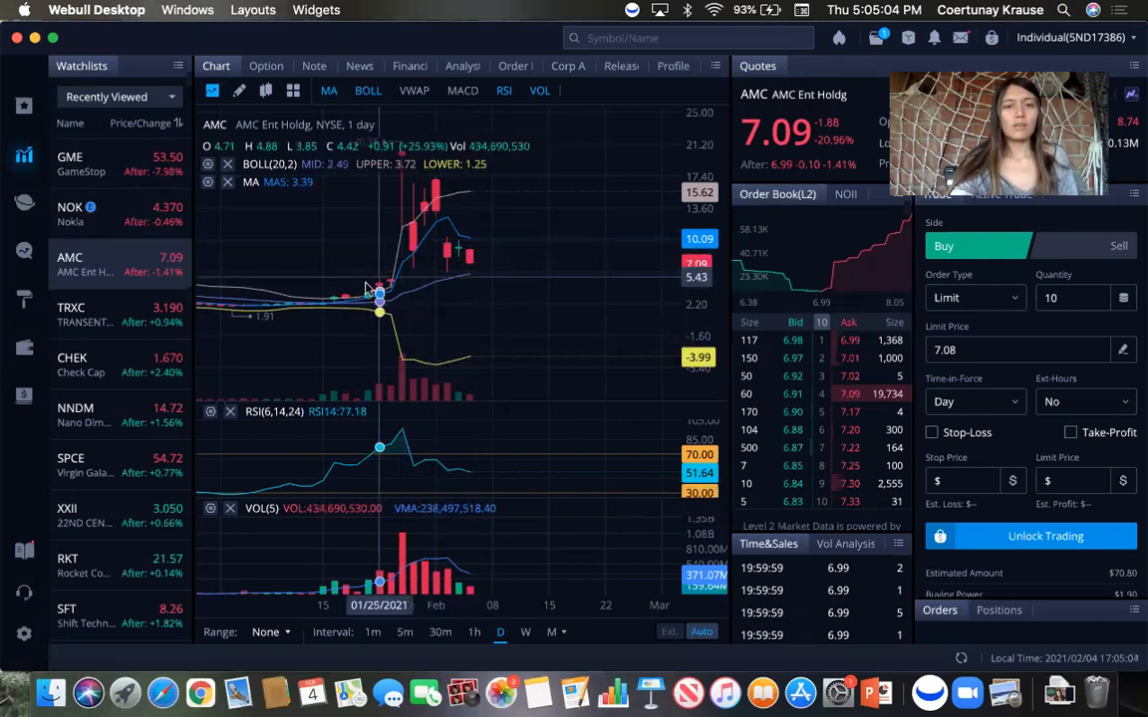
{"action": "mouse_move", "coordinate": [448, 308]}
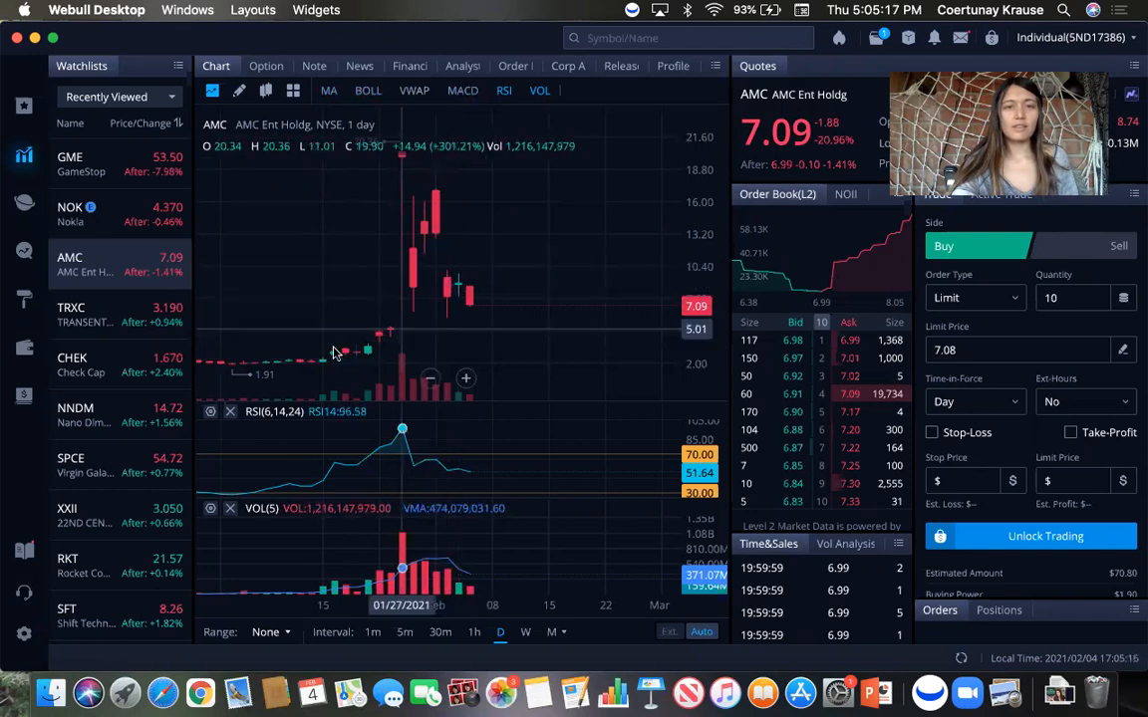
{"action": "mouse_move", "coordinate": [417, 255]}
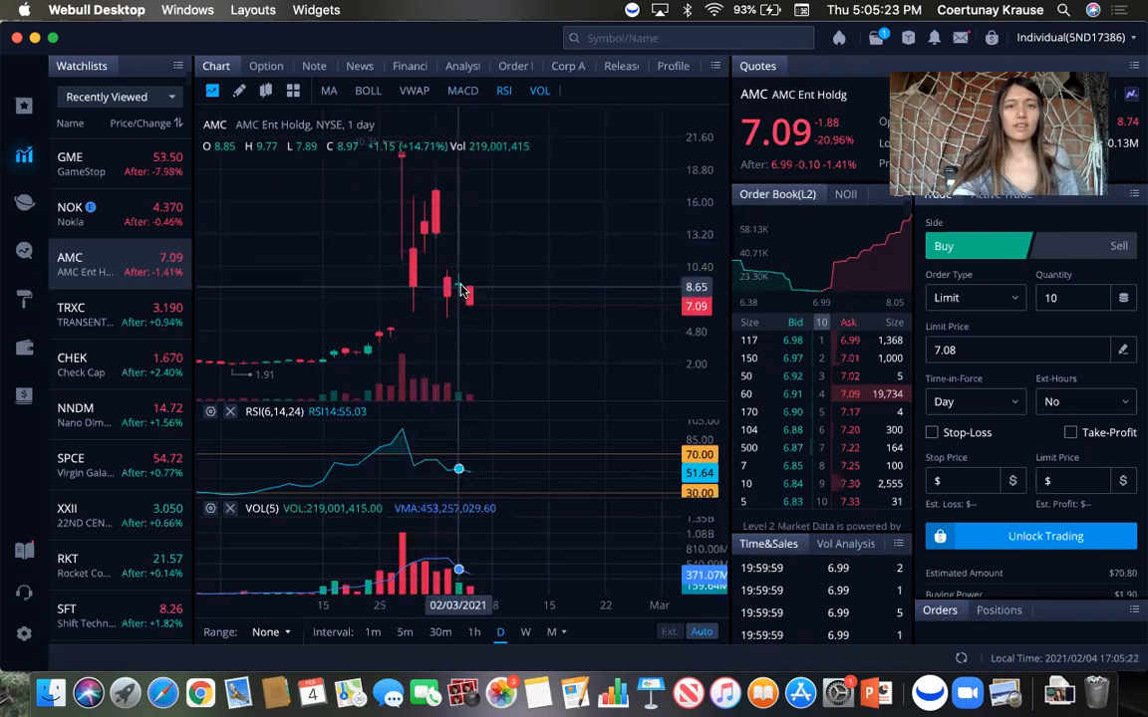
{"action": "mouse_move", "coordinate": [303, 335]}
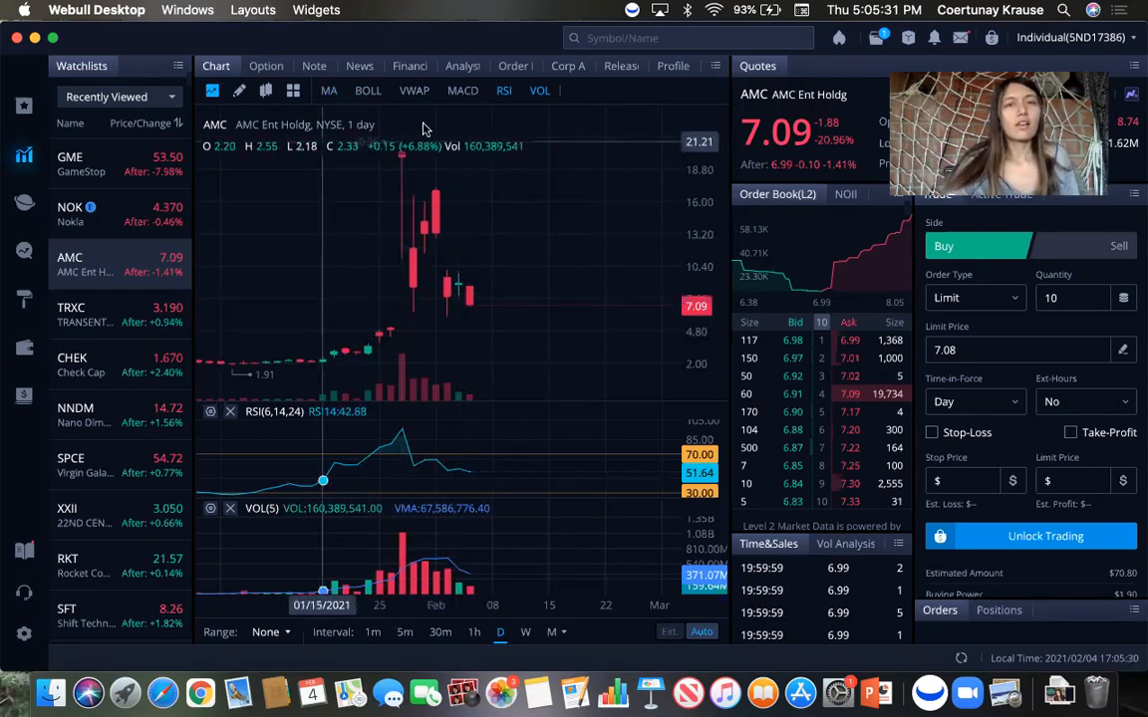
Add the Bollinger Bands (20,2) overlay to the AMC daily chart
{"action": "left_click", "coordinate": [366, 92]}
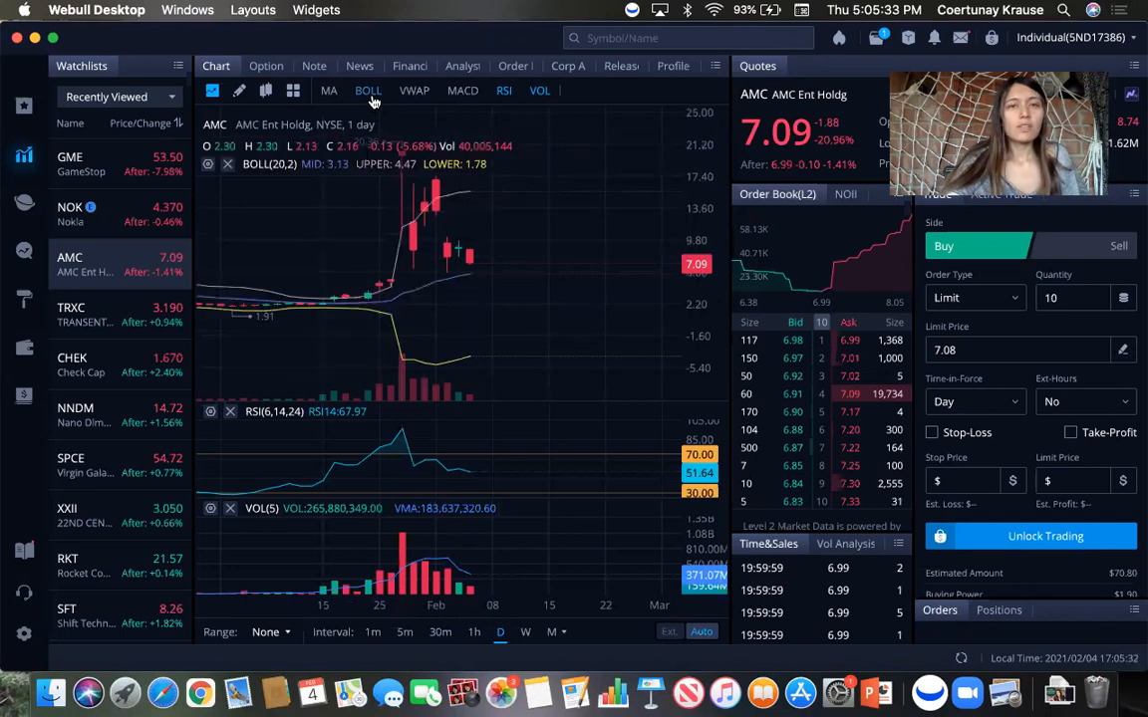
{"action": "mouse_move", "coordinate": [367, 303]}
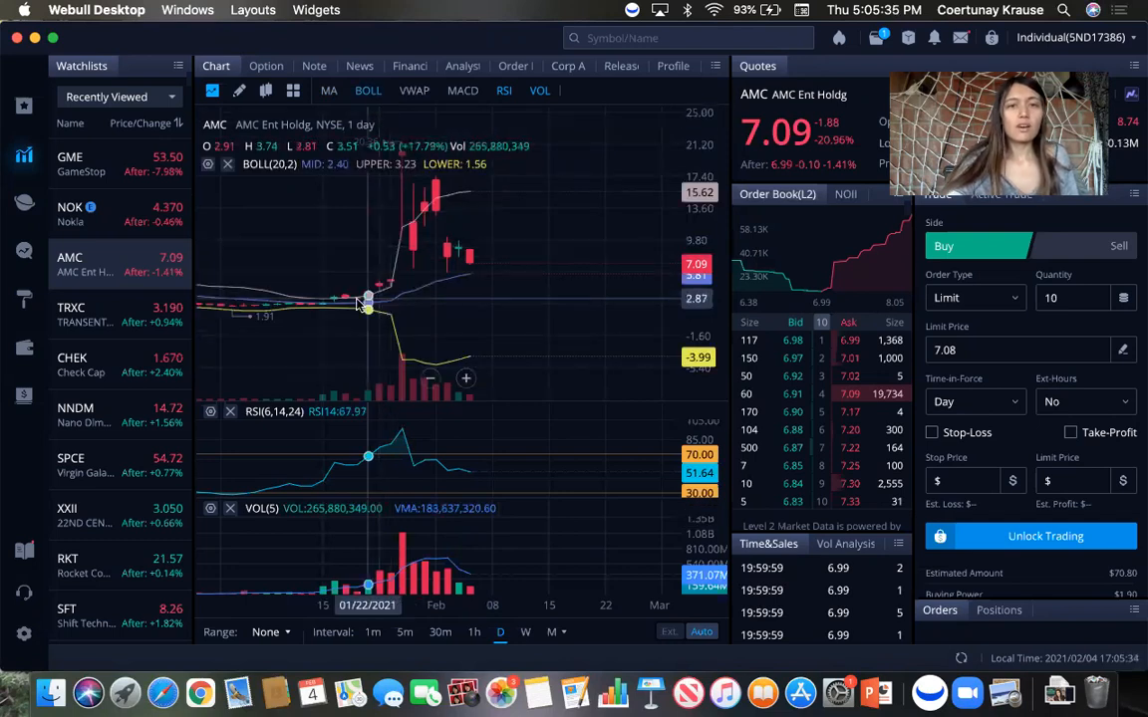
{"action": "mouse_move", "coordinate": [470, 295]}
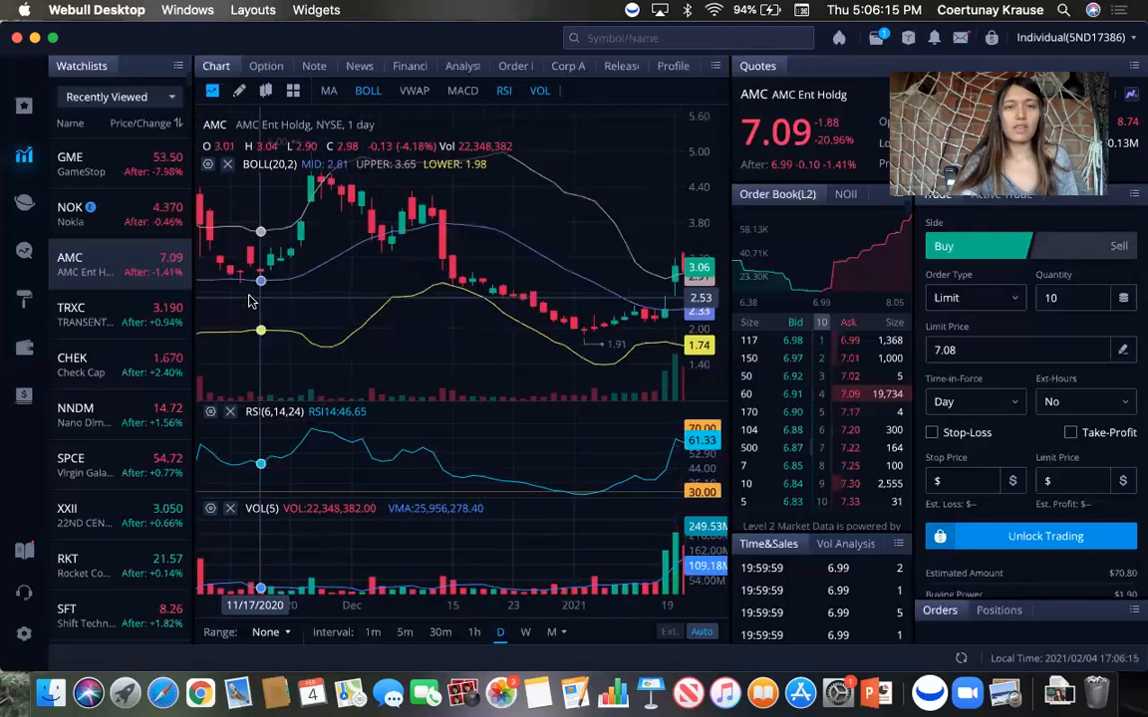
{"action": "mouse_move", "coordinate": [442, 227]}
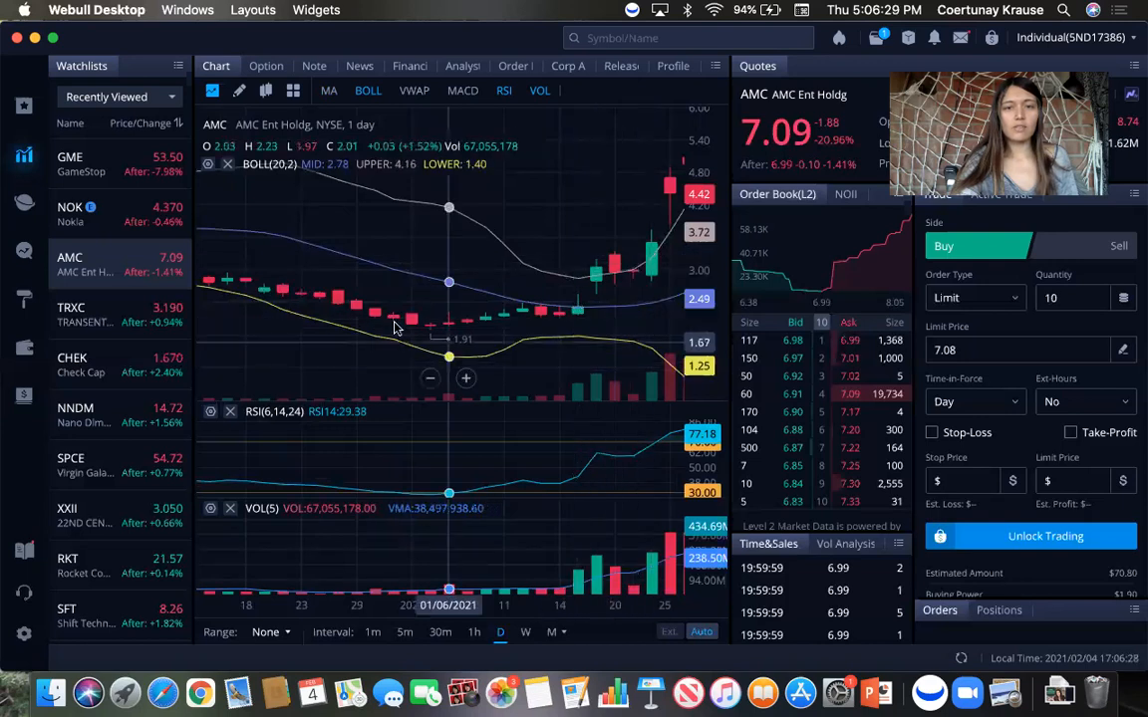
{"action": "mouse_move", "coordinate": [633, 388]}
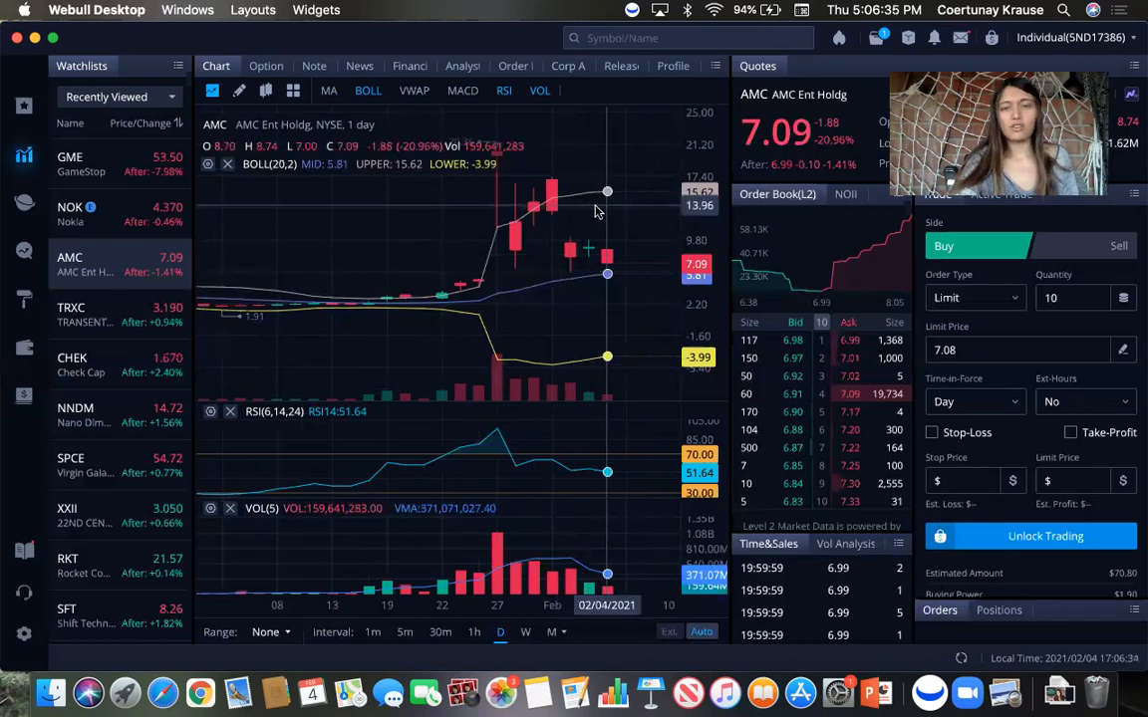
{"action": "mouse_move", "coordinate": [610, 243]}
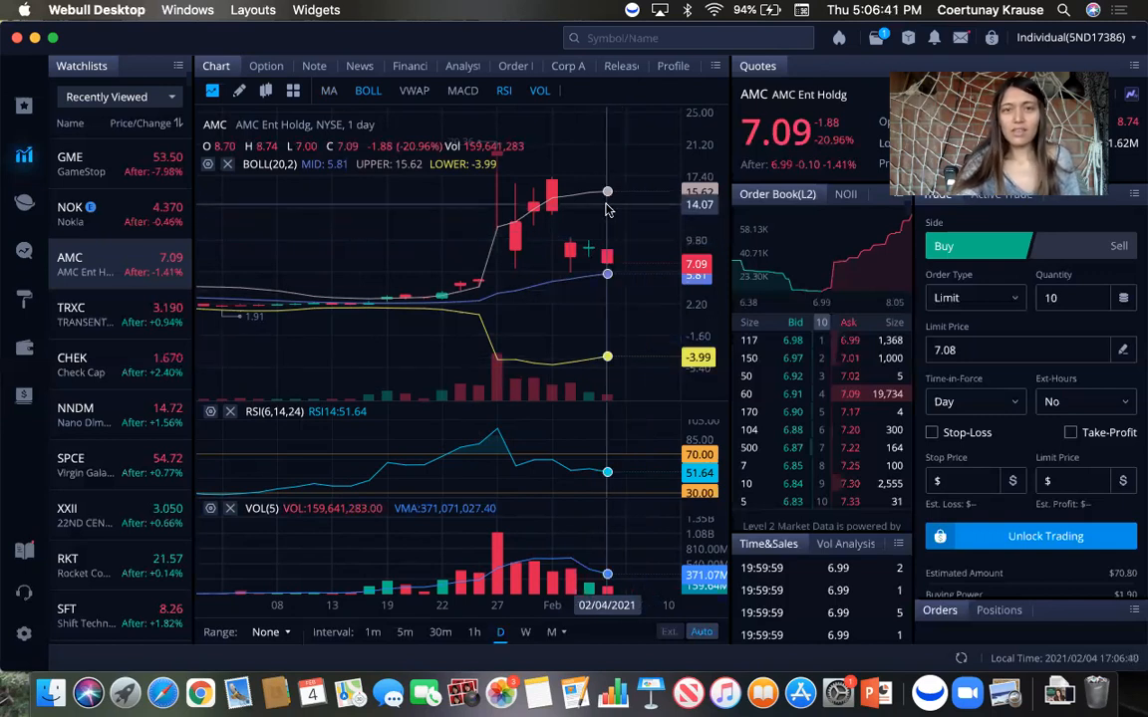
{"action": "mouse_move", "coordinate": [650, 249]}
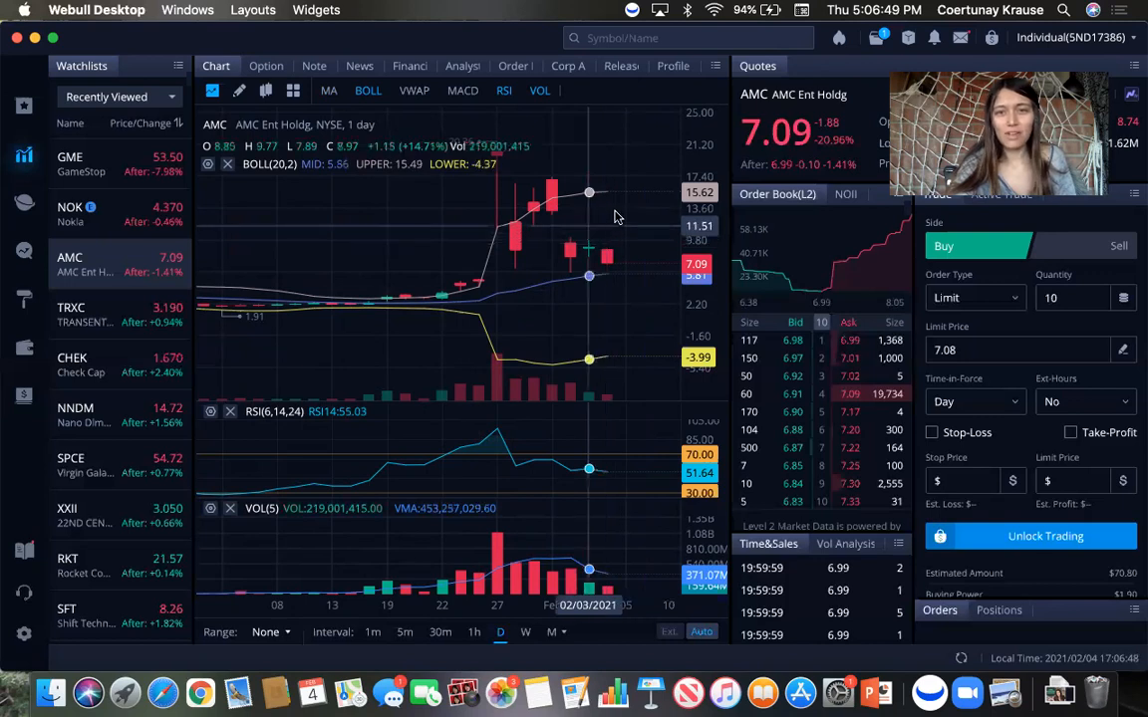
{"action": "mouse_move", "coordinate": [550, 368]}
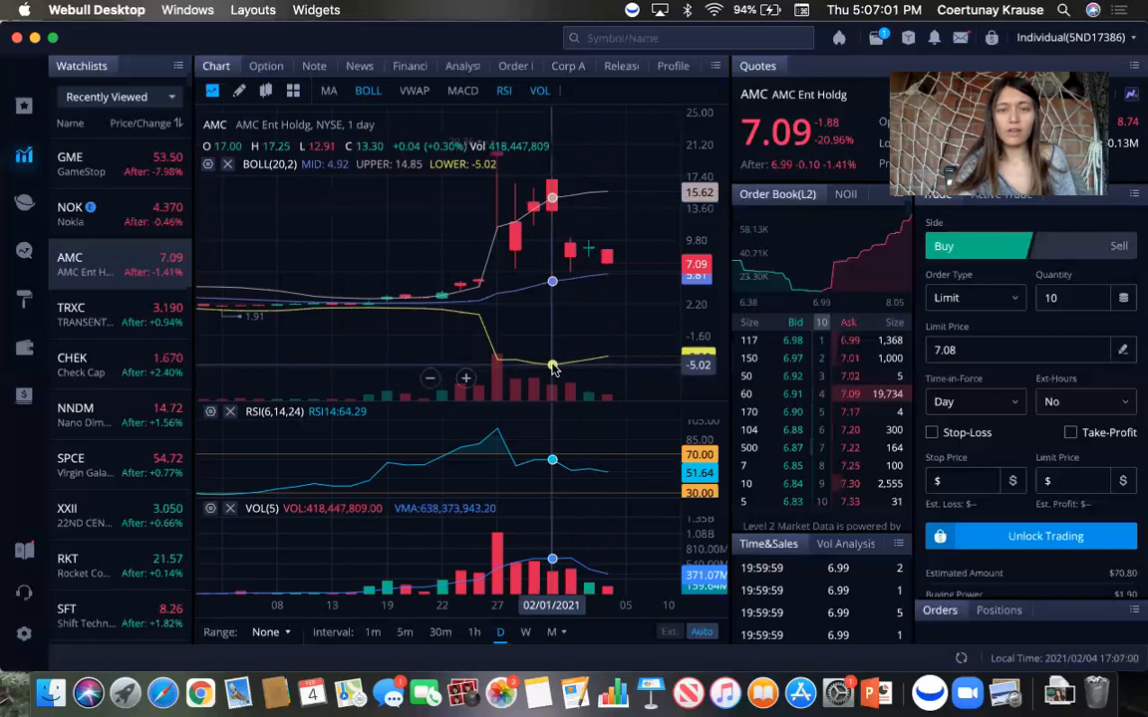
{"action": "mouse_move", "coordinate": [558, 212]}
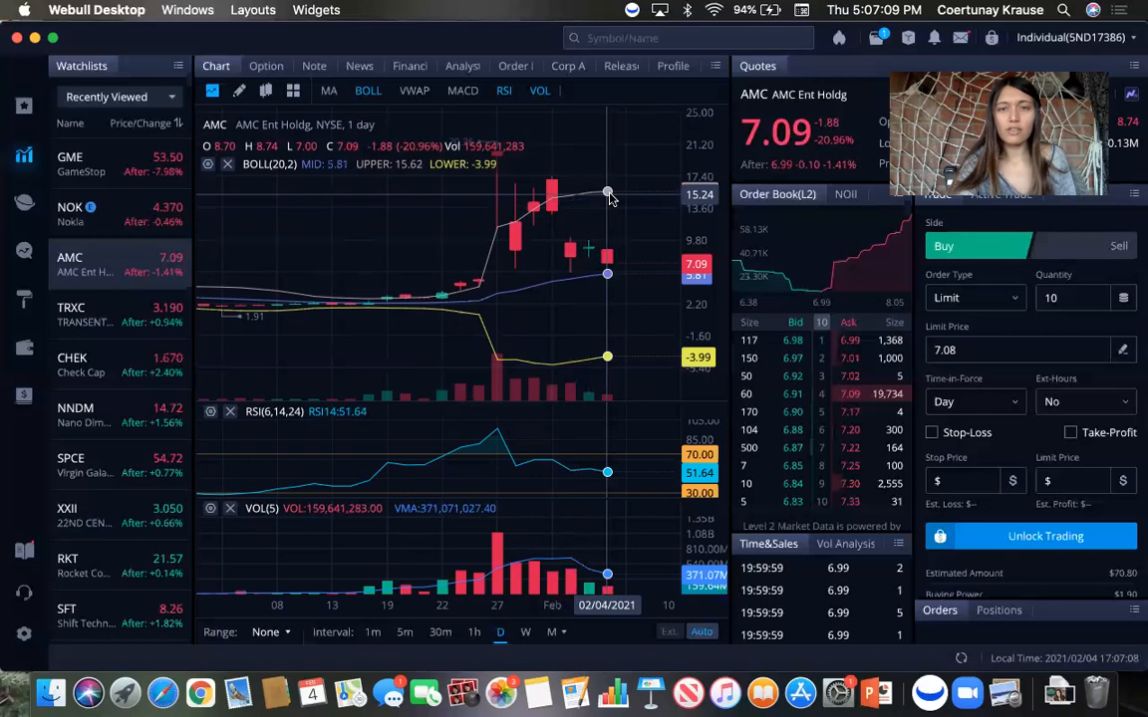
{"action": "mouse_move", "coordinate": [601, 290]}
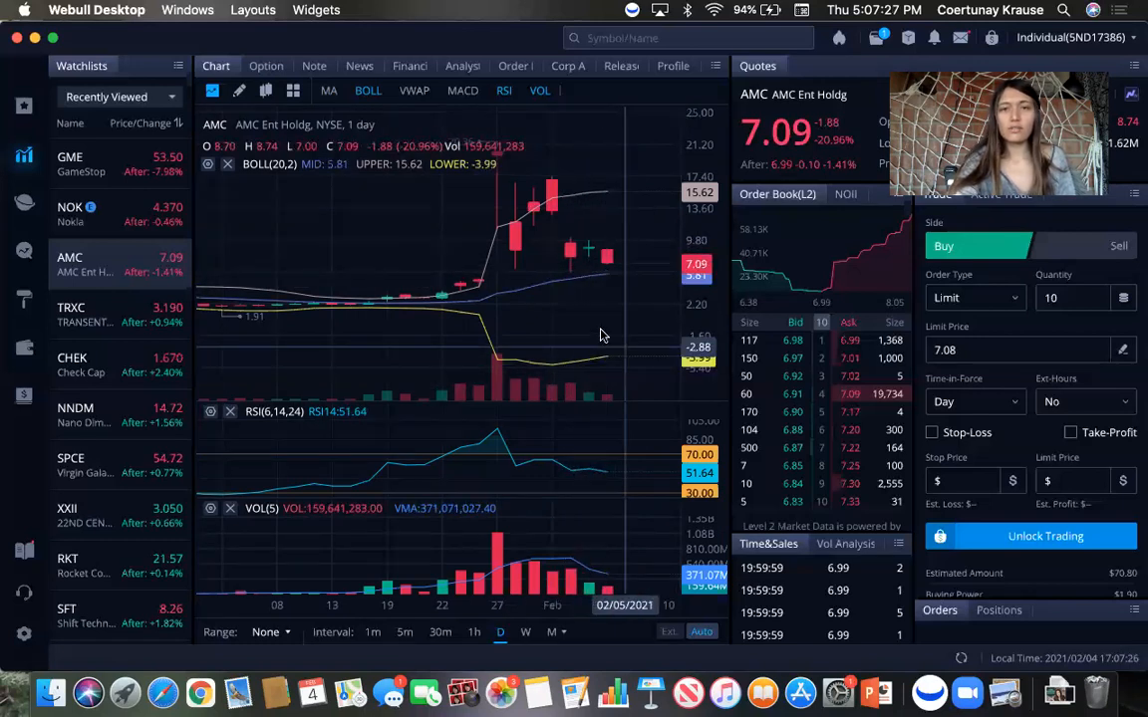
{"action": "mouse_move", "coordinate": [605, 269]}
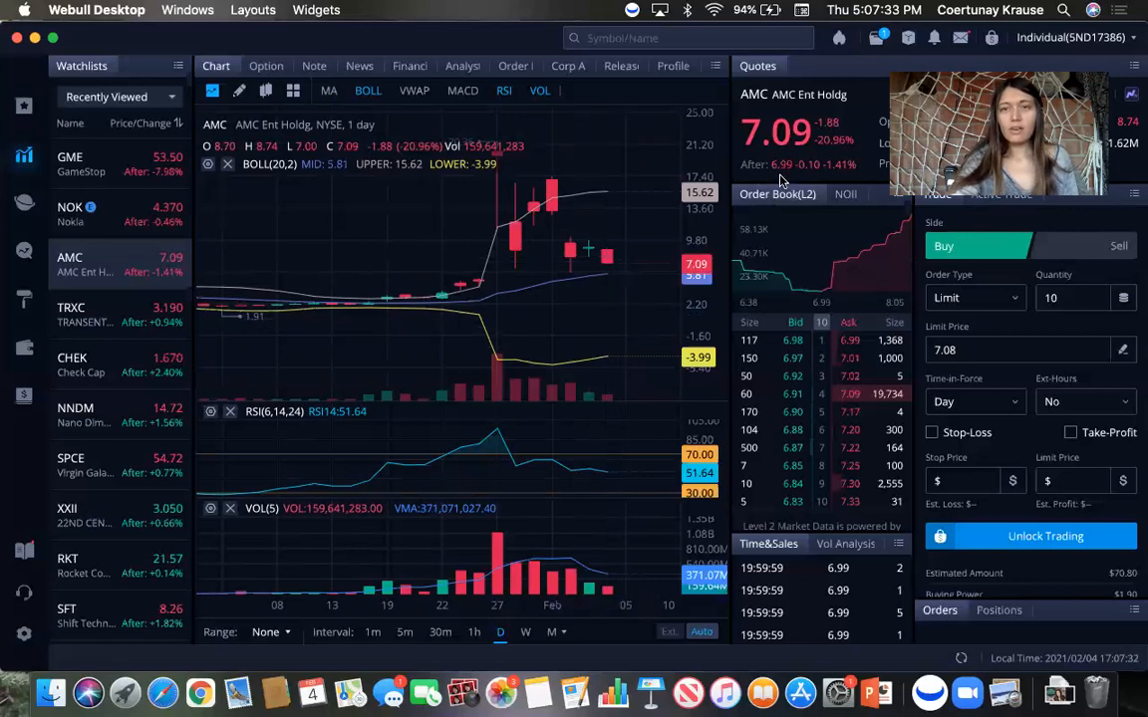
{"action": "mouse_move", "coordinate": [825, 315]}
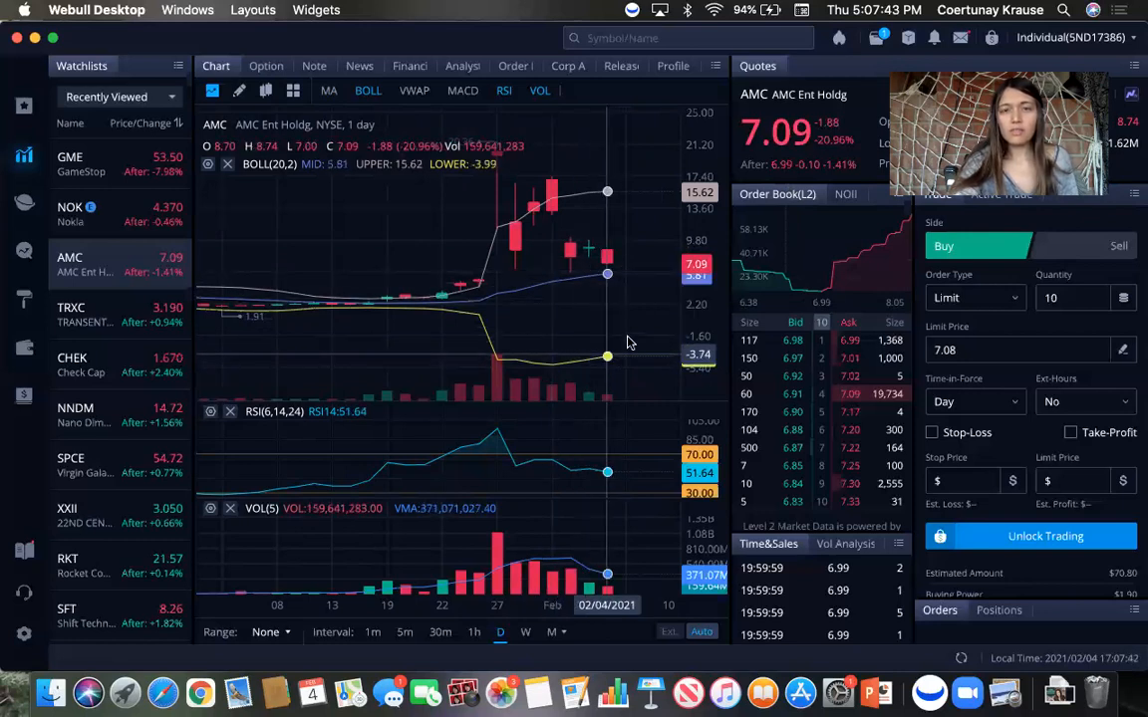
{"action": "mouse_move", "coordinate": [642, 329]}
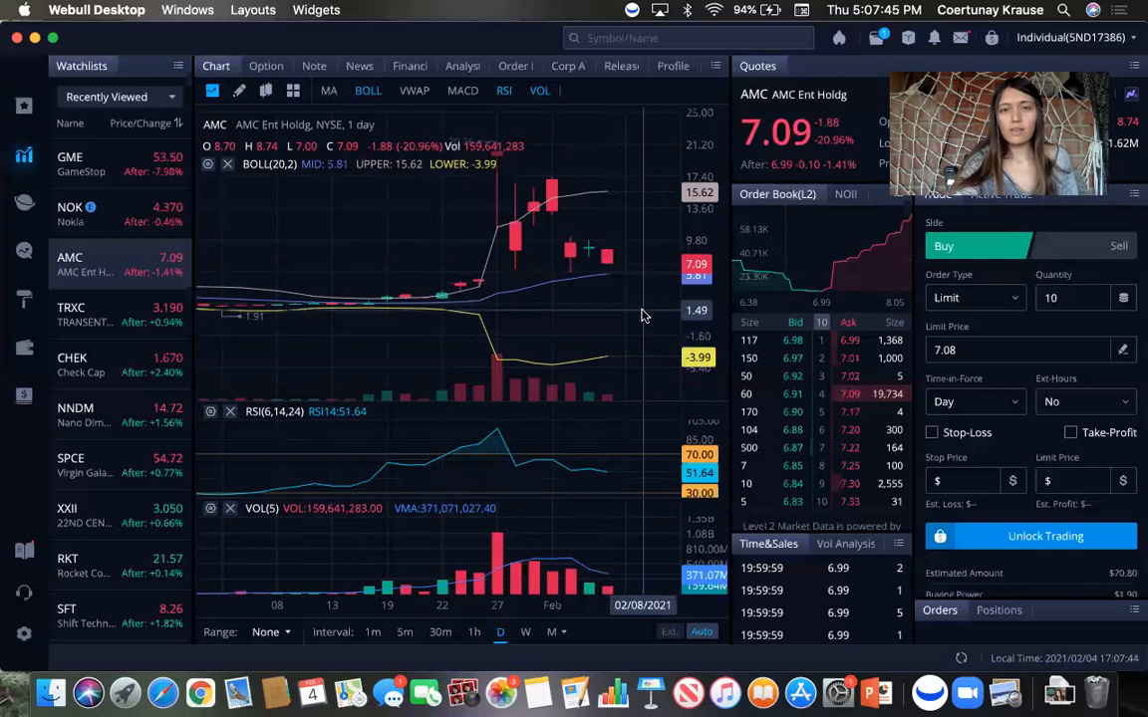
{"action": "mouse_move", "coordinate": [478, 287]}
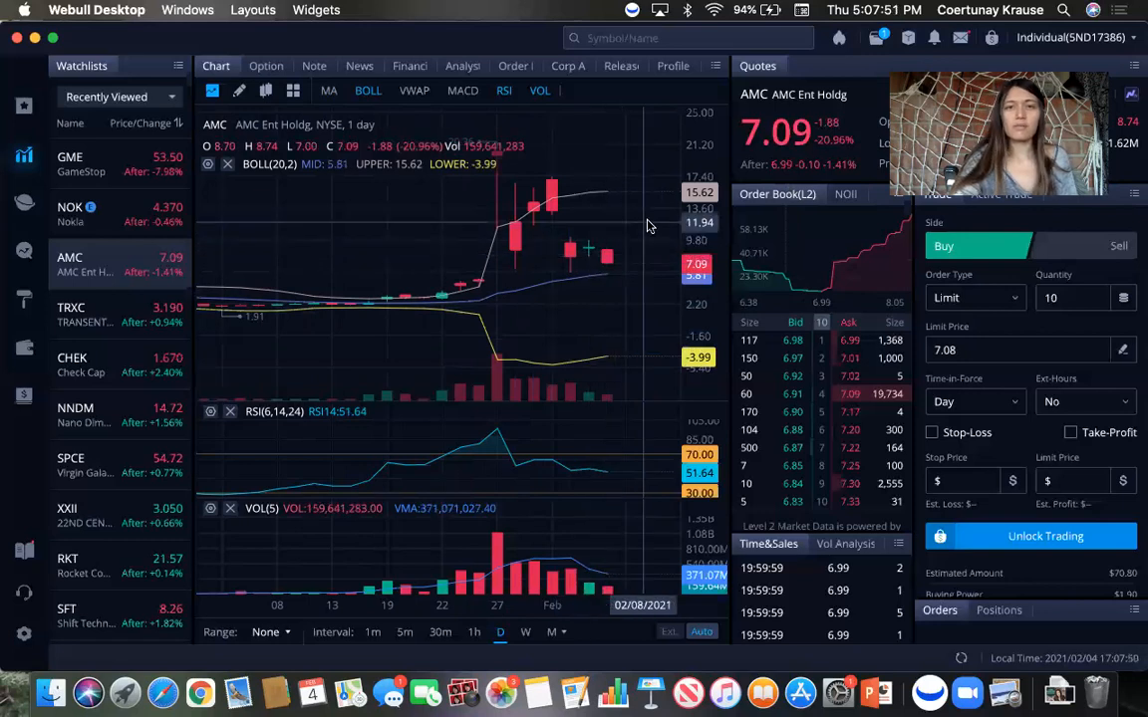
{"action": "mouse_move", "coordinate": [550, 217]}
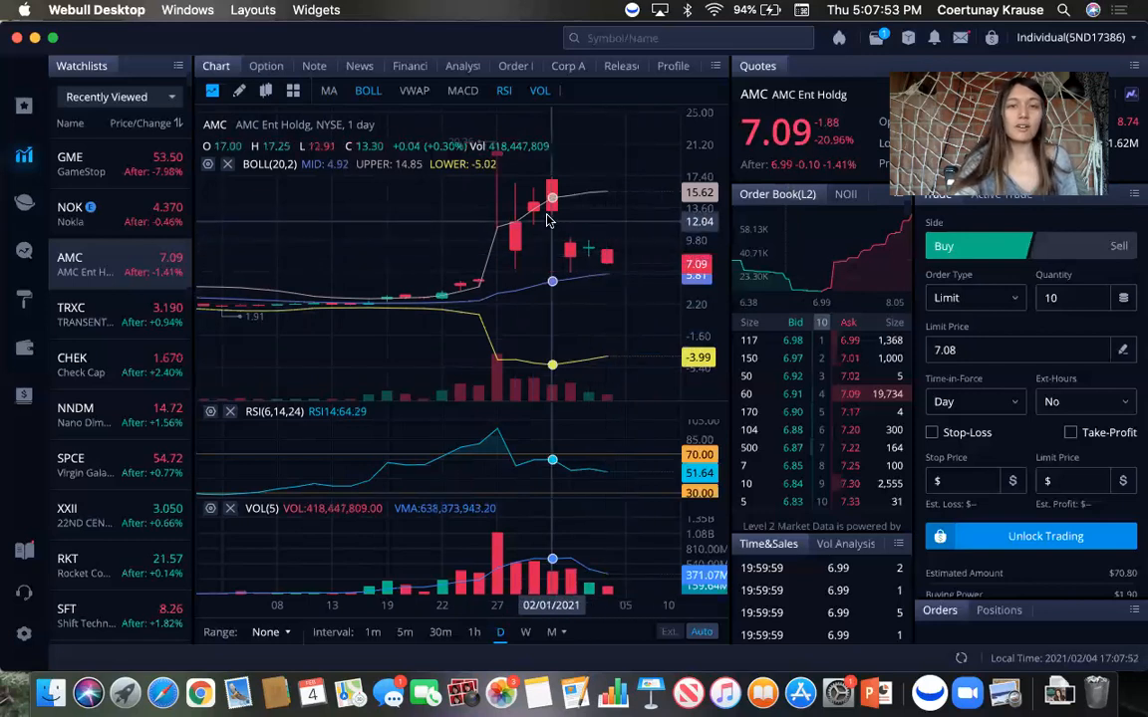
{"action": "mouse_move", "coordinate": [606, 259]}
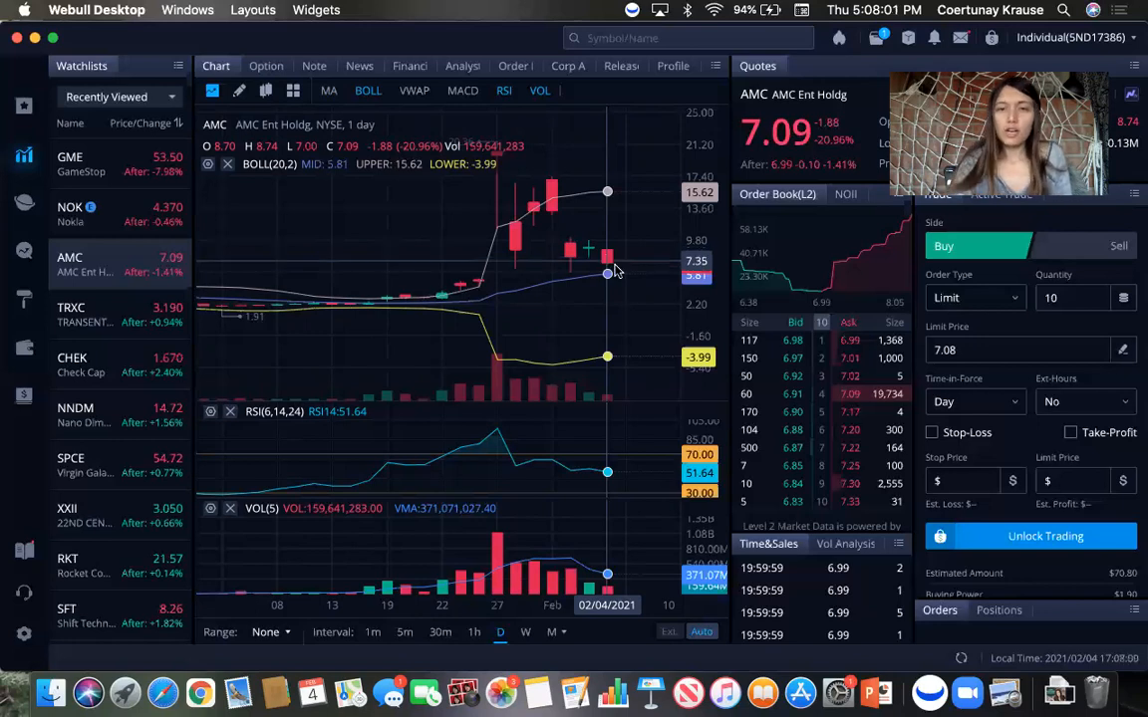
{"action": "mouse_move", "coordinate": [626, 277]}
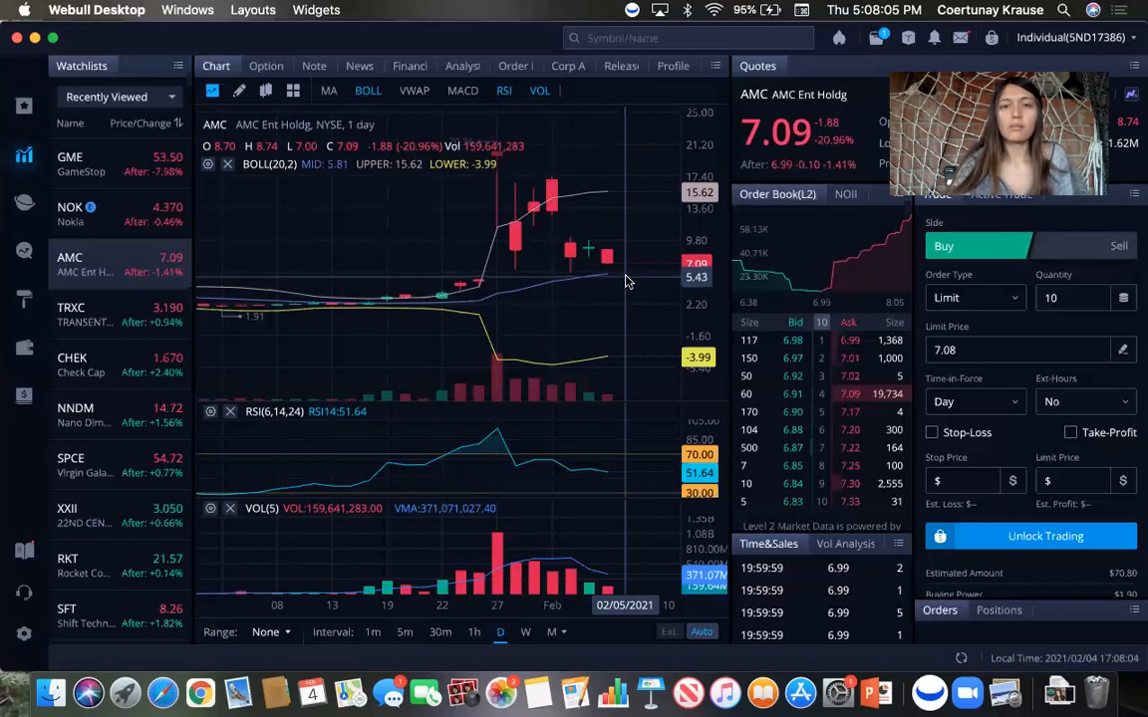
{"action": "mouse_move", "coordinate": [608, 275]}
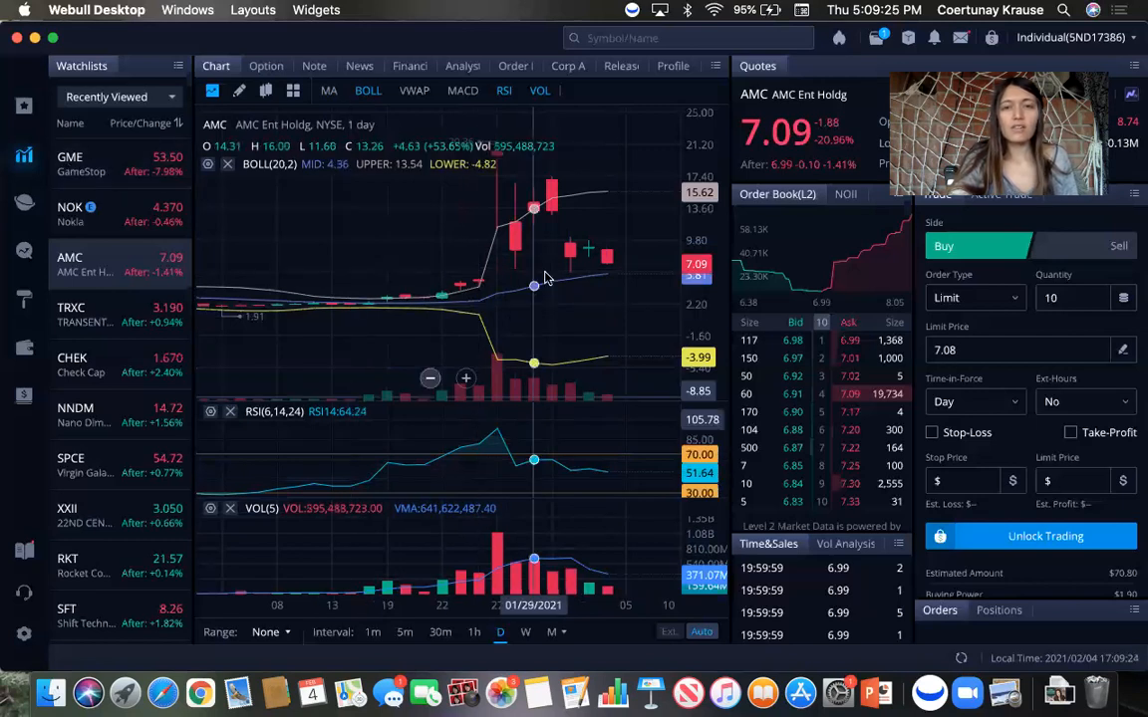
{"action": "mouse_move", "coordinate": [605, 329]}
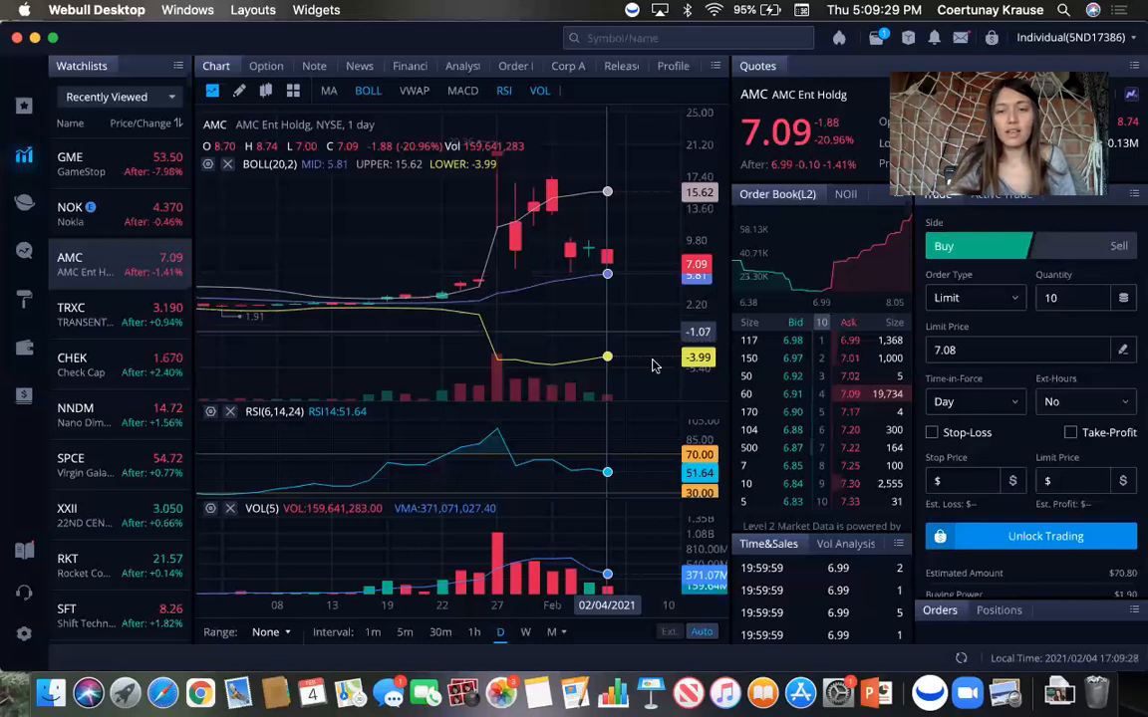
{"action": "mouse_move", "coordinate": [605, 358]}
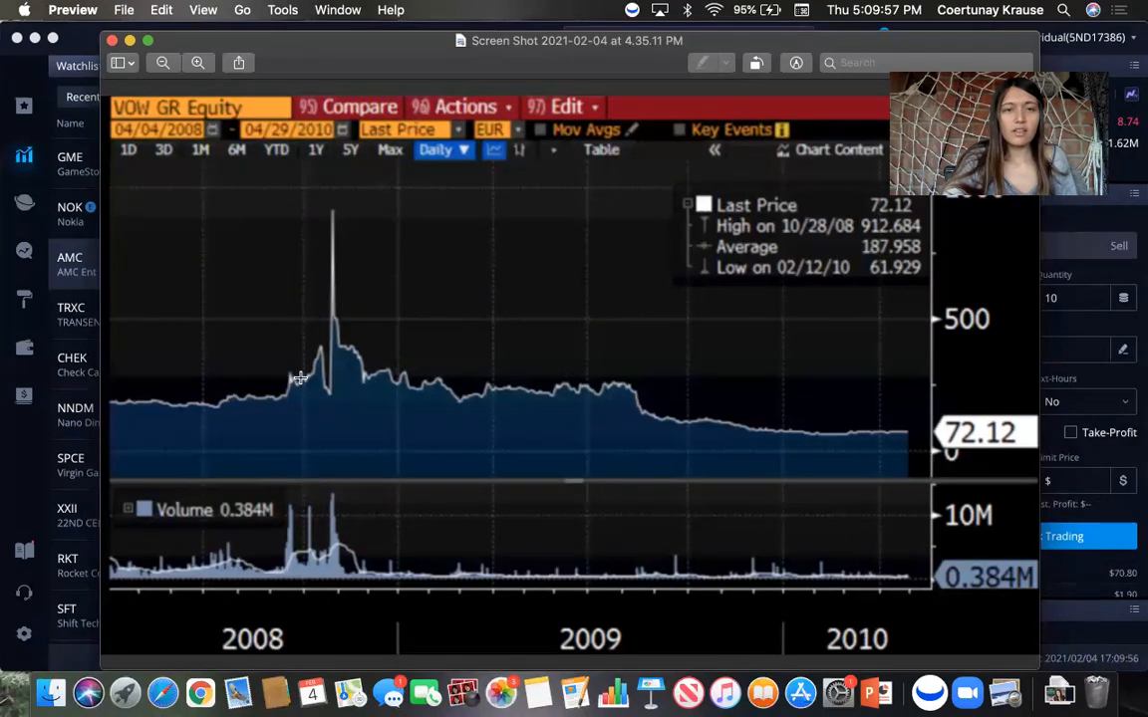
{"action": "mouse_move", "coordinate": [319, 398]}
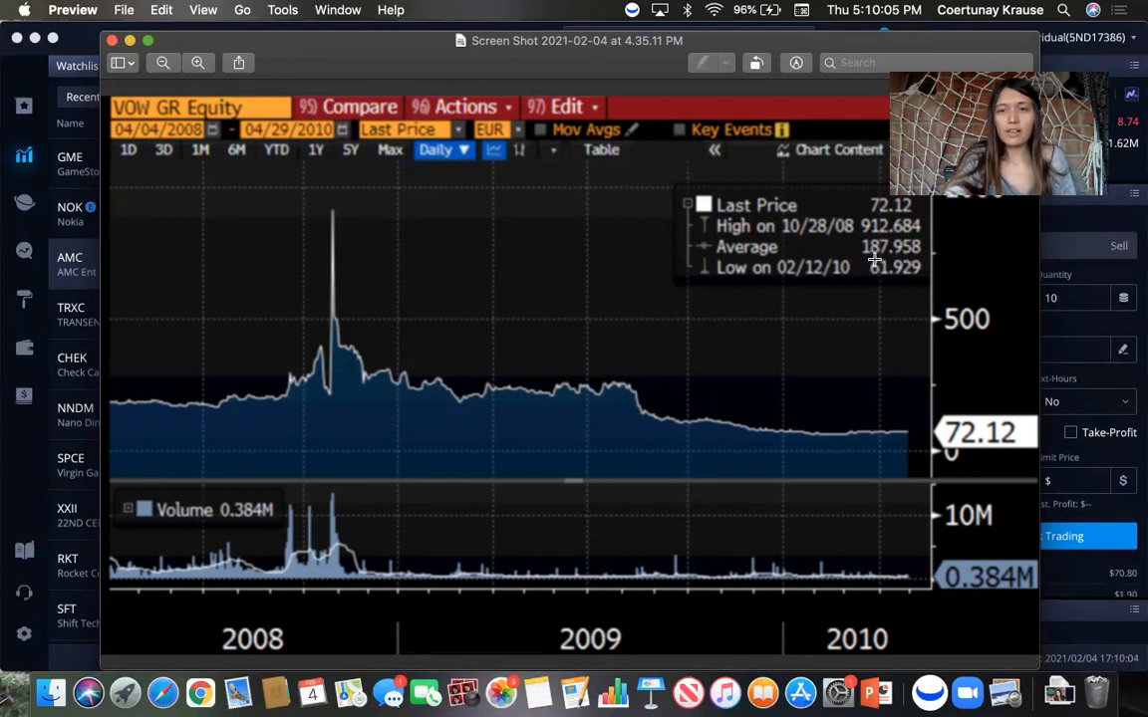
{"action": "mouse_move", "coordinate": [901, 259]}
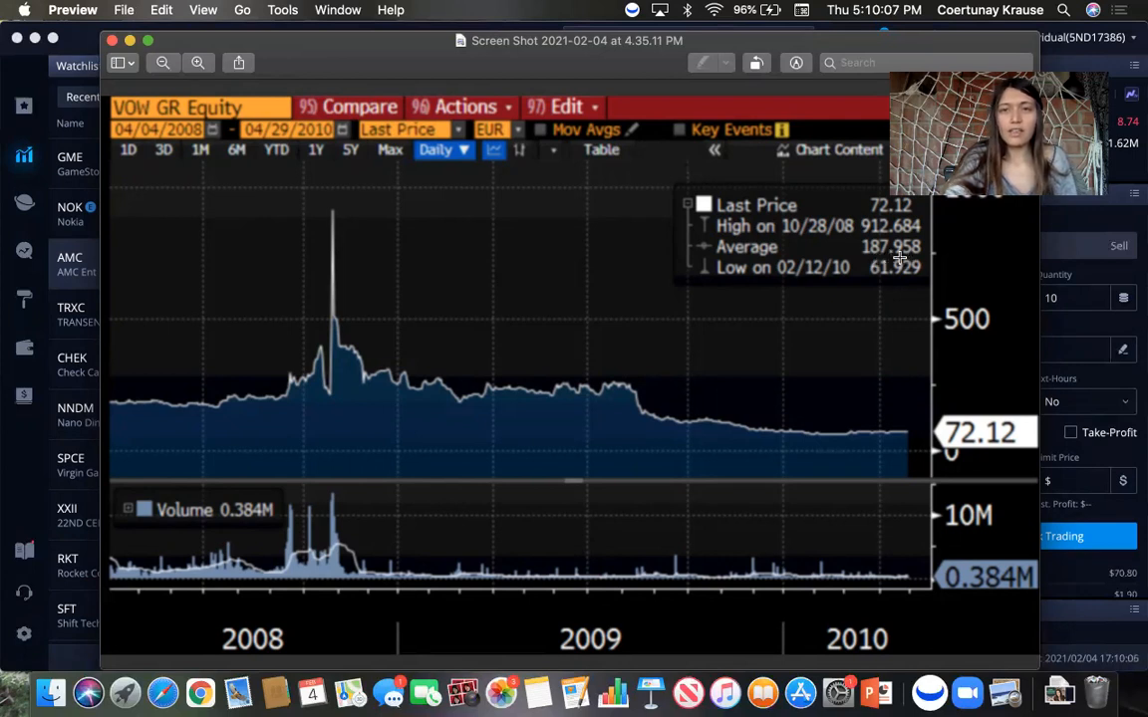
{"action": "mouse_move", "coordinate": [279, 407]}
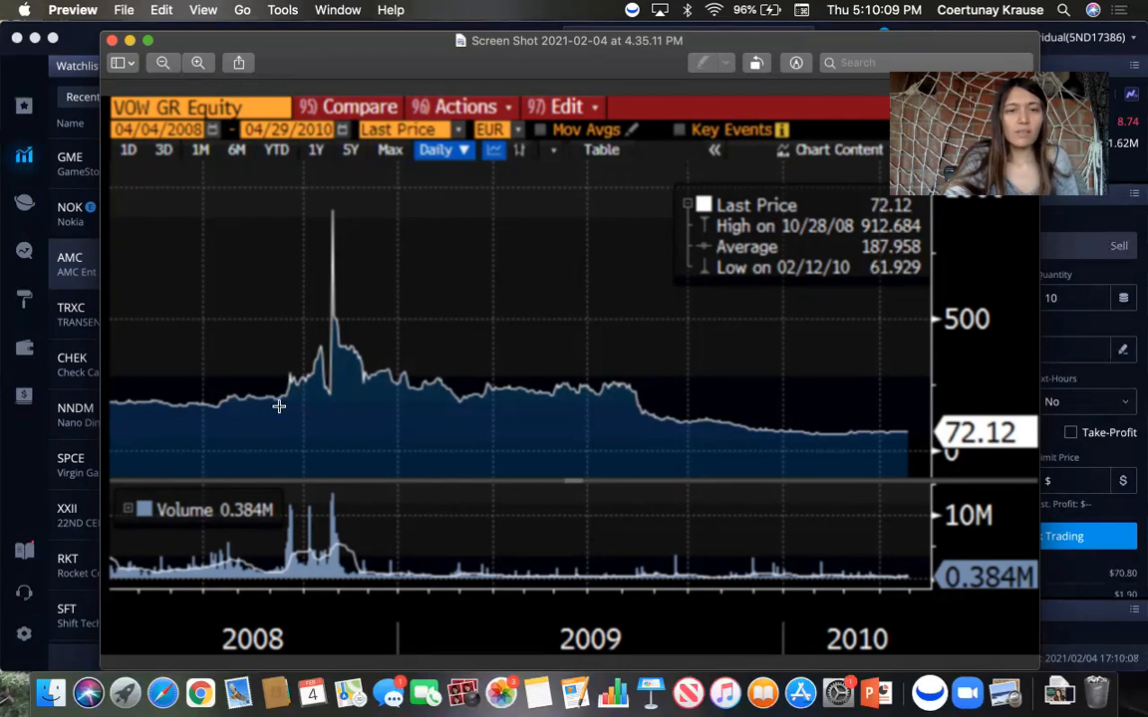
{"action": "mouse_move", "coordinate": [289, 391]}
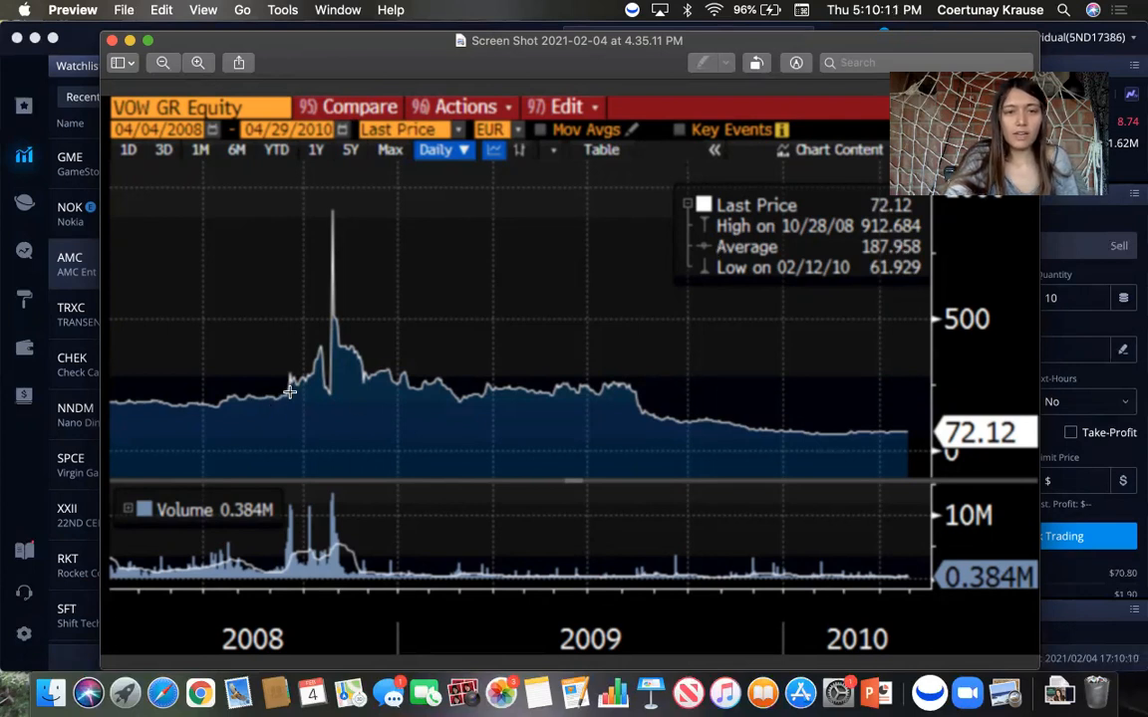
{"action": "mouse_move", "coordinate": [292, 387]}
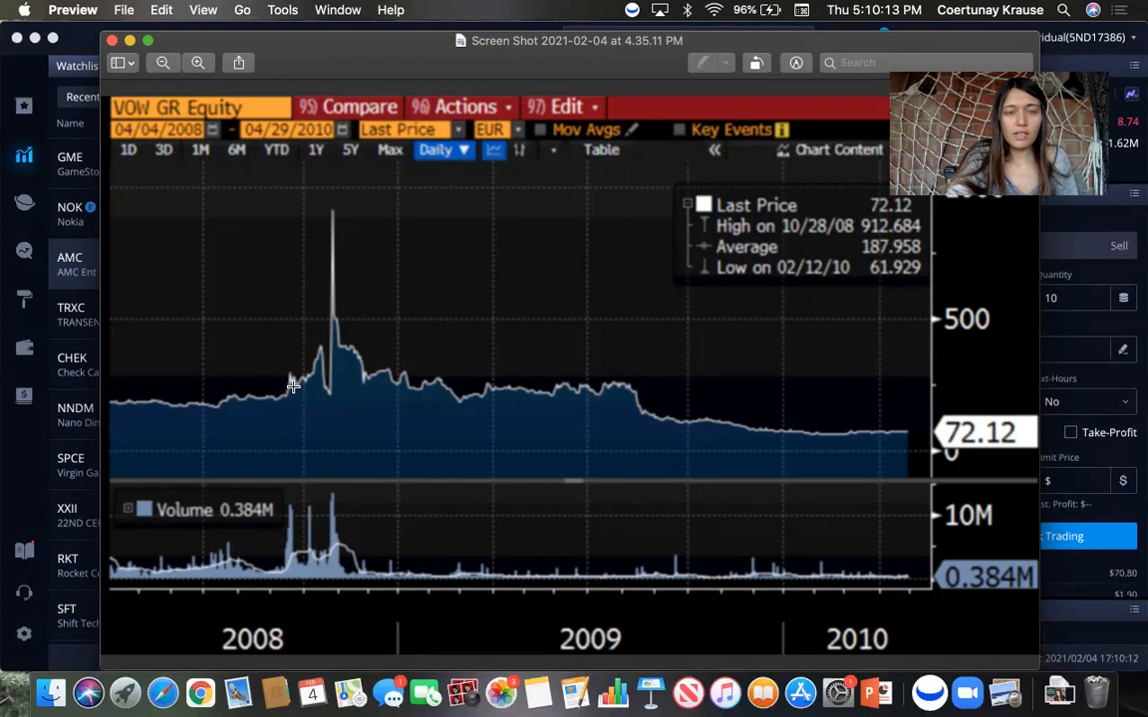
{"action": "mouse_move", "coordinate": [317, 368]}
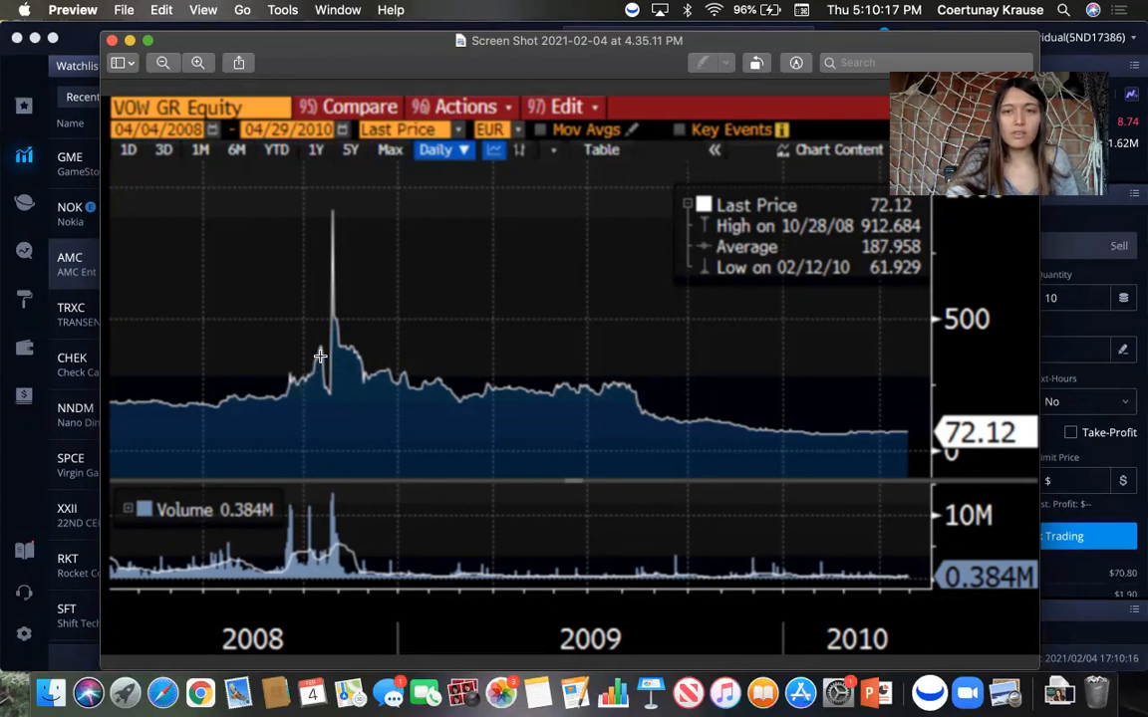
{"action": "mouse_move", "coordinate": [721, 346]}
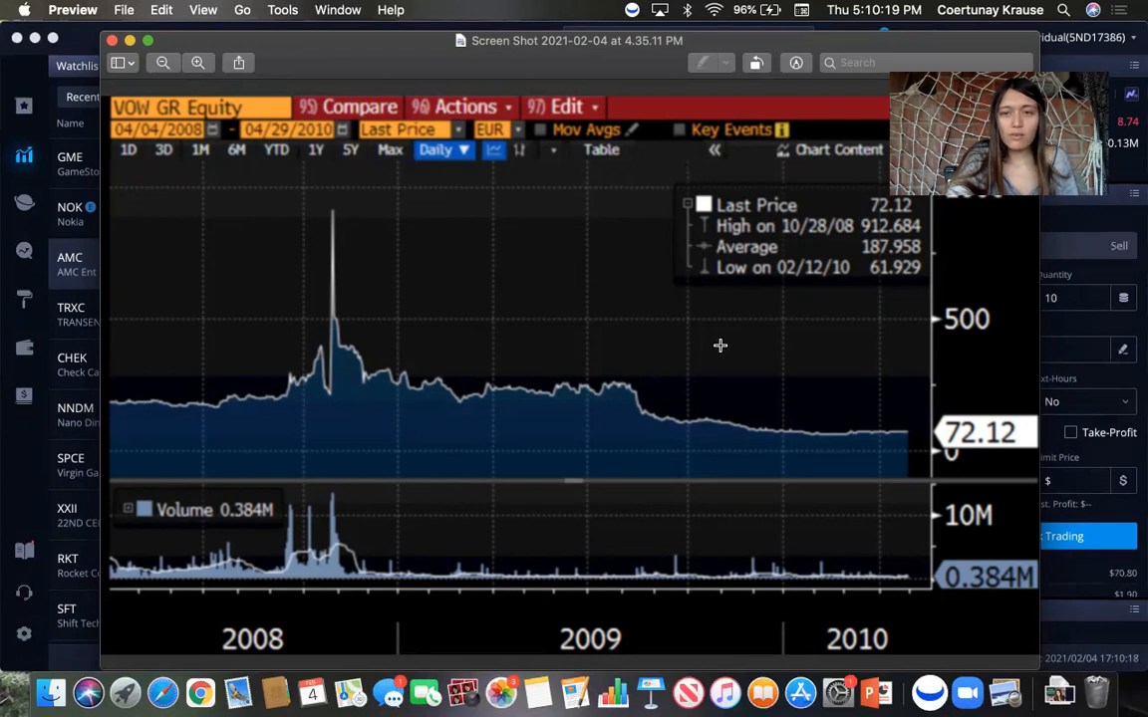
{"action": "mouse_move", "coordinate": [293, 347]}
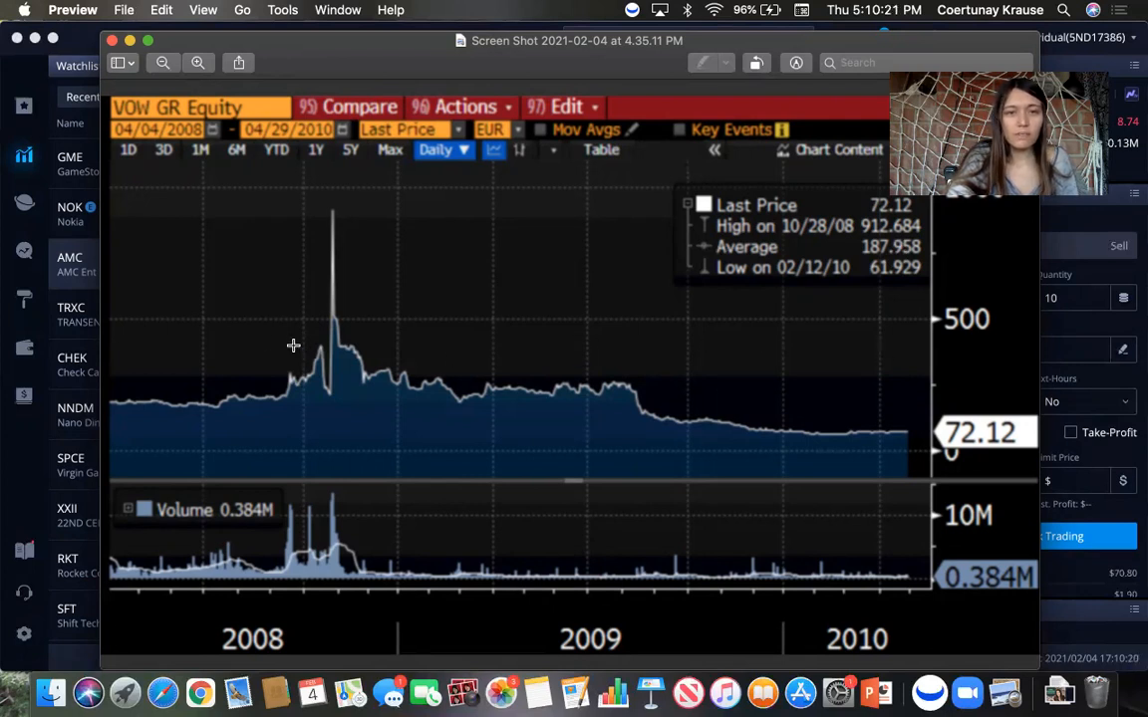
{"action": "mouse_move", "coordinate": [314, 399]}
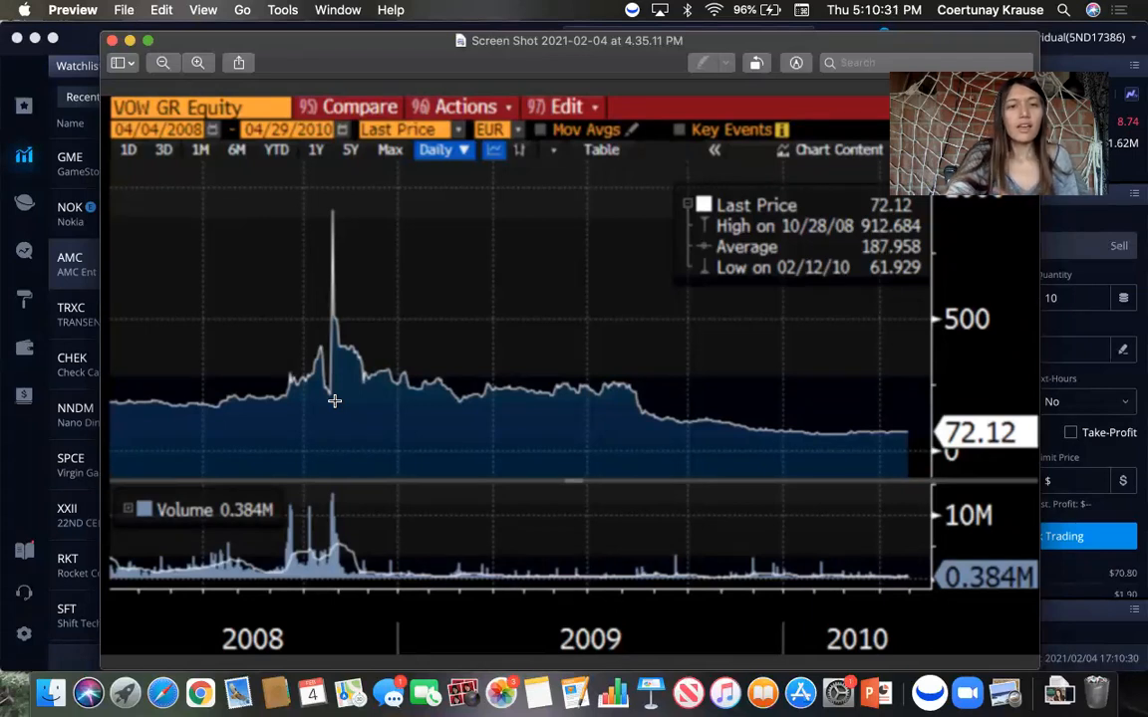
{"action": "mouse_move", "coordinate": [337, 179]}
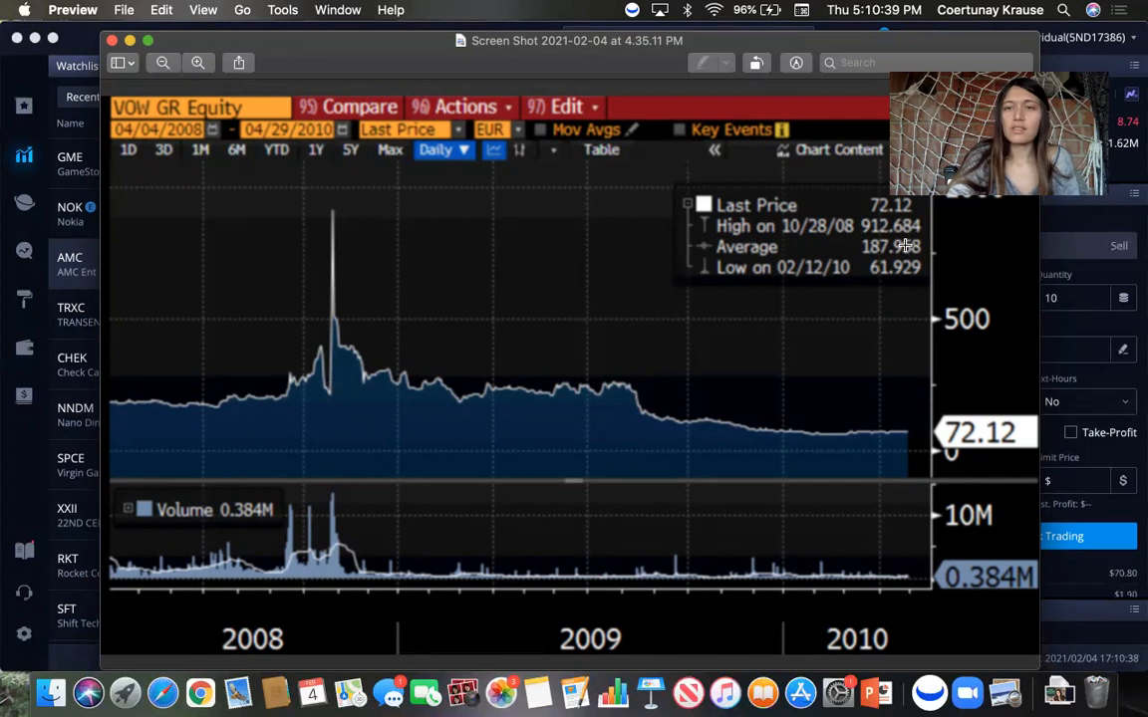
{"action": "mouse_move", "coordinate": [303, 399]}
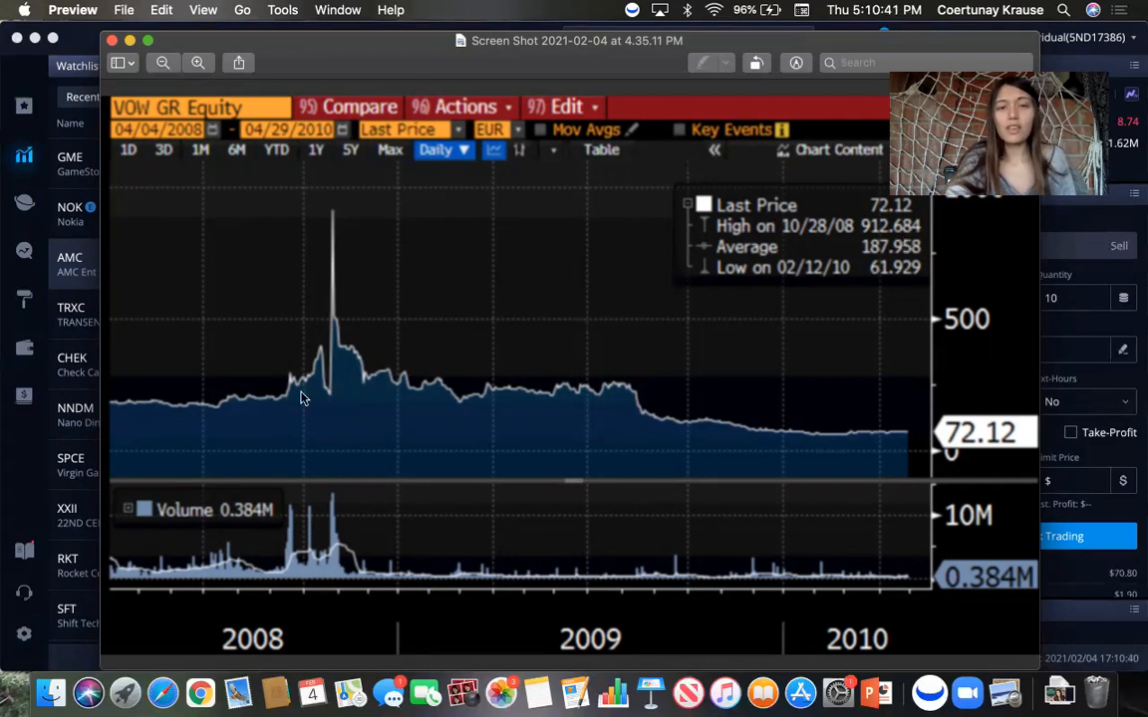
{"action": "mouse_move", "coordinate": [329, 361]}
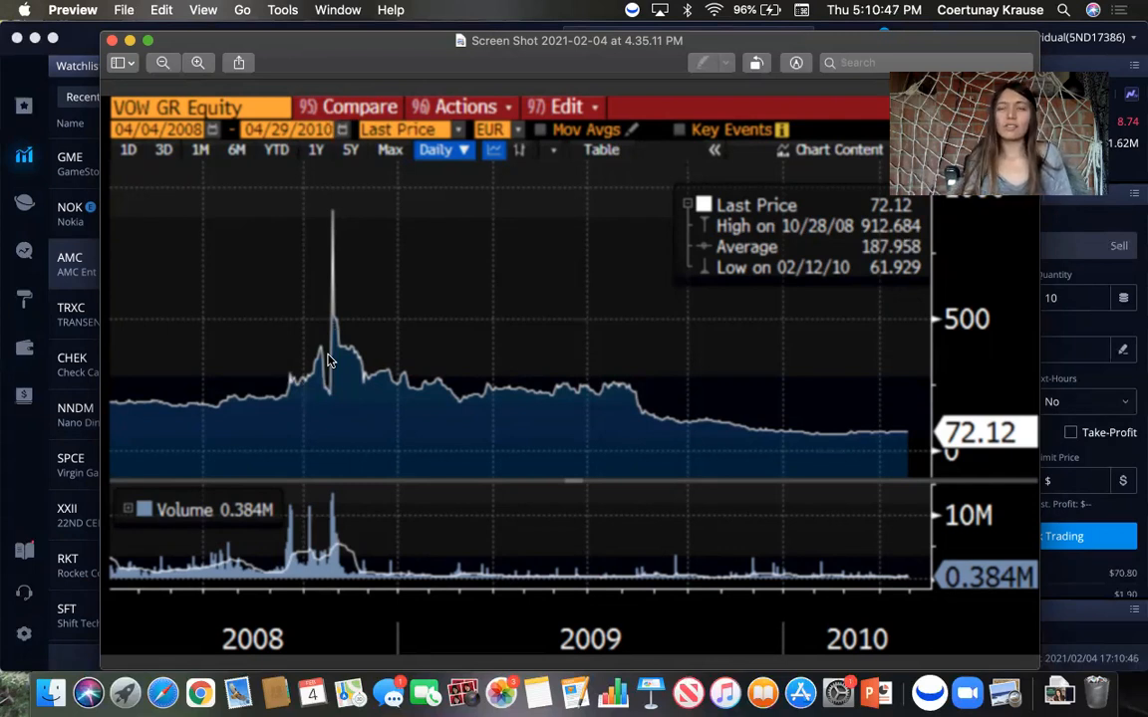
{"action": "mouse_move", "coordinate": [320, 613]}
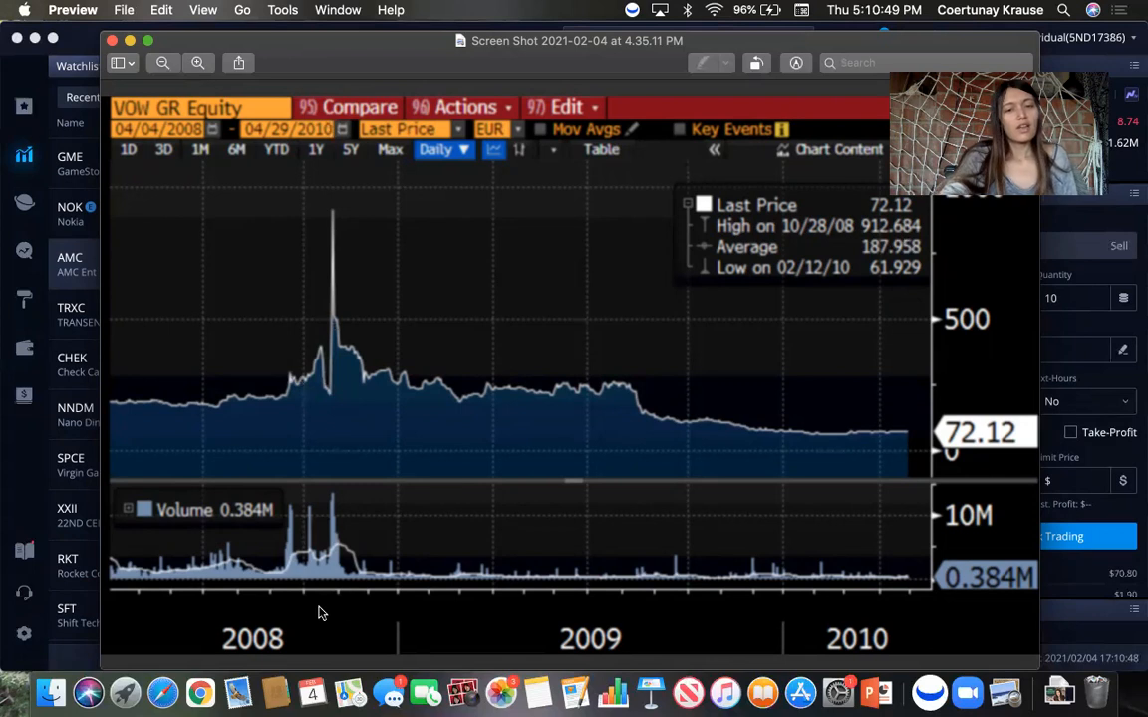
{"action": "mouse_move", "coordinate": [286, 550]}
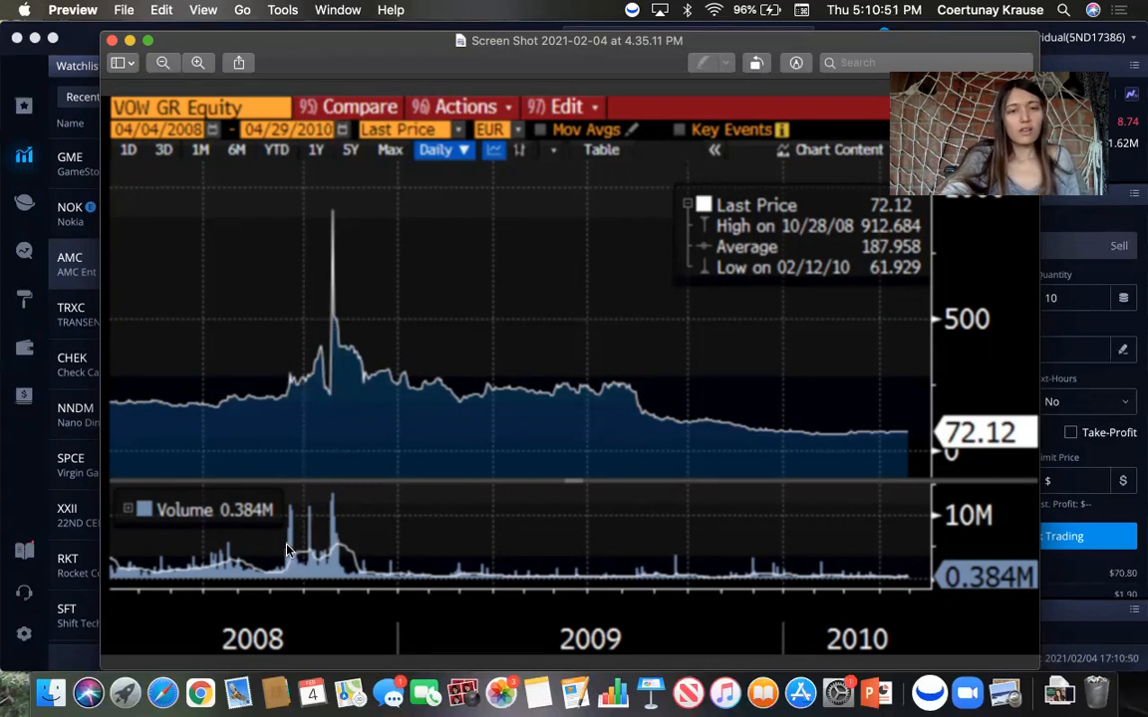
{"action": "mouse_move", "coordinate": [275, 586]}
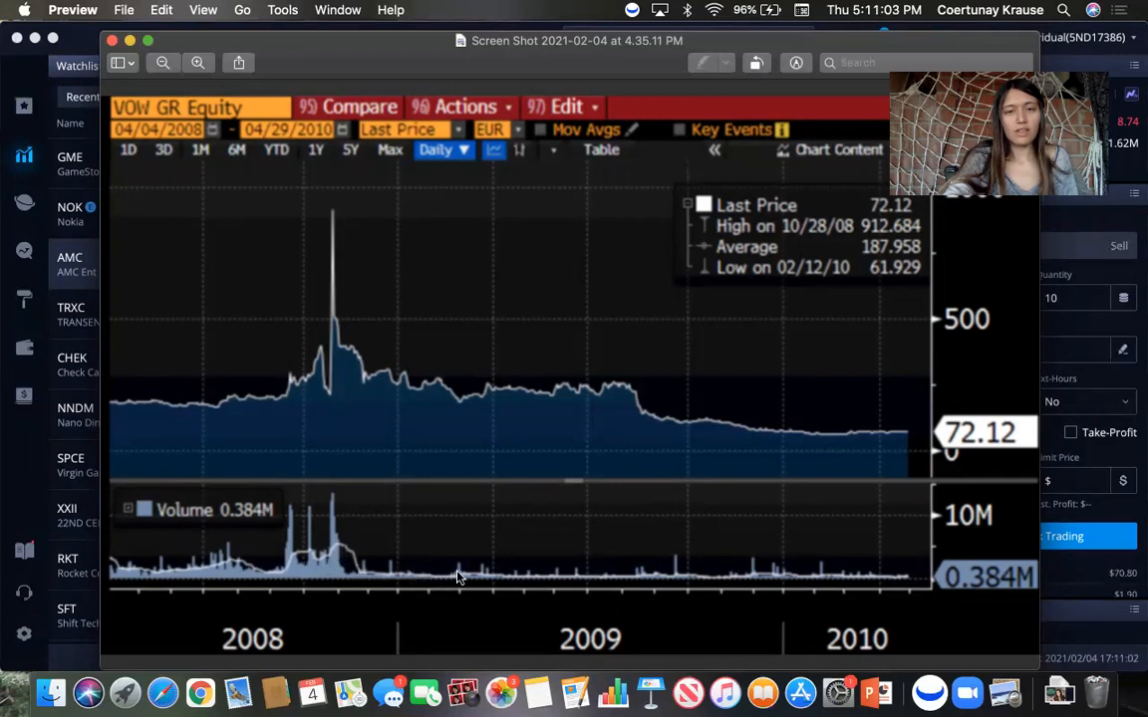
{"action": "mouse_move", "coordinate": [303, 559]}
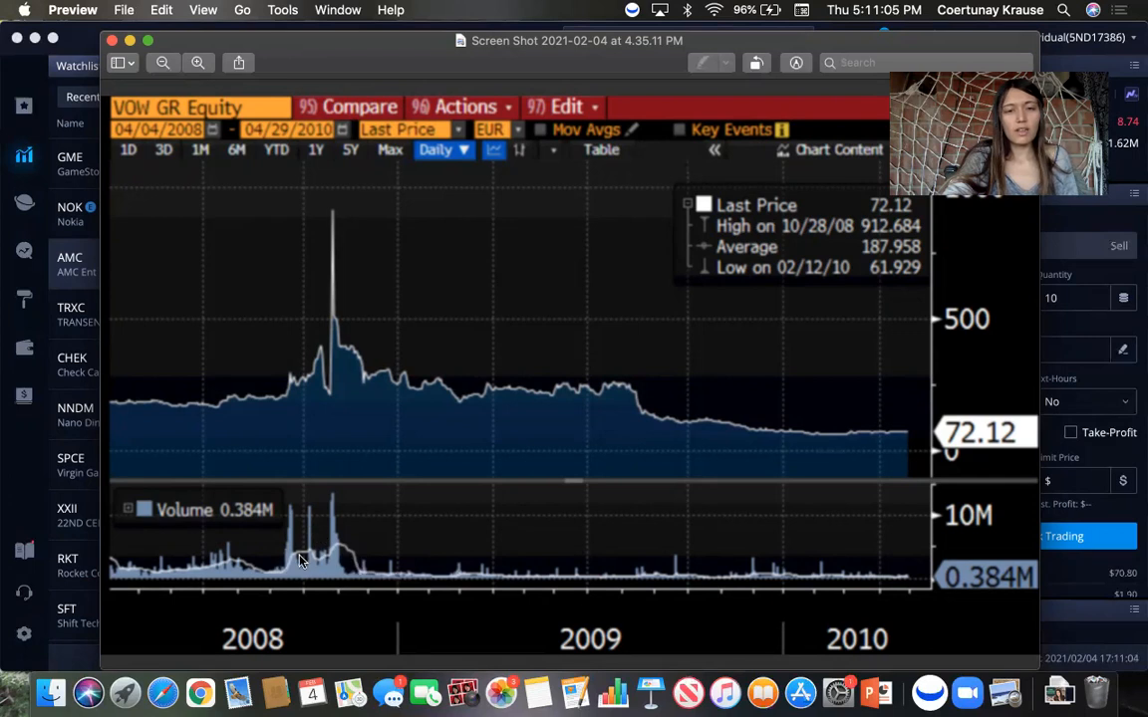
{"action": "mouse_move", "coordinate": [363, 568]}
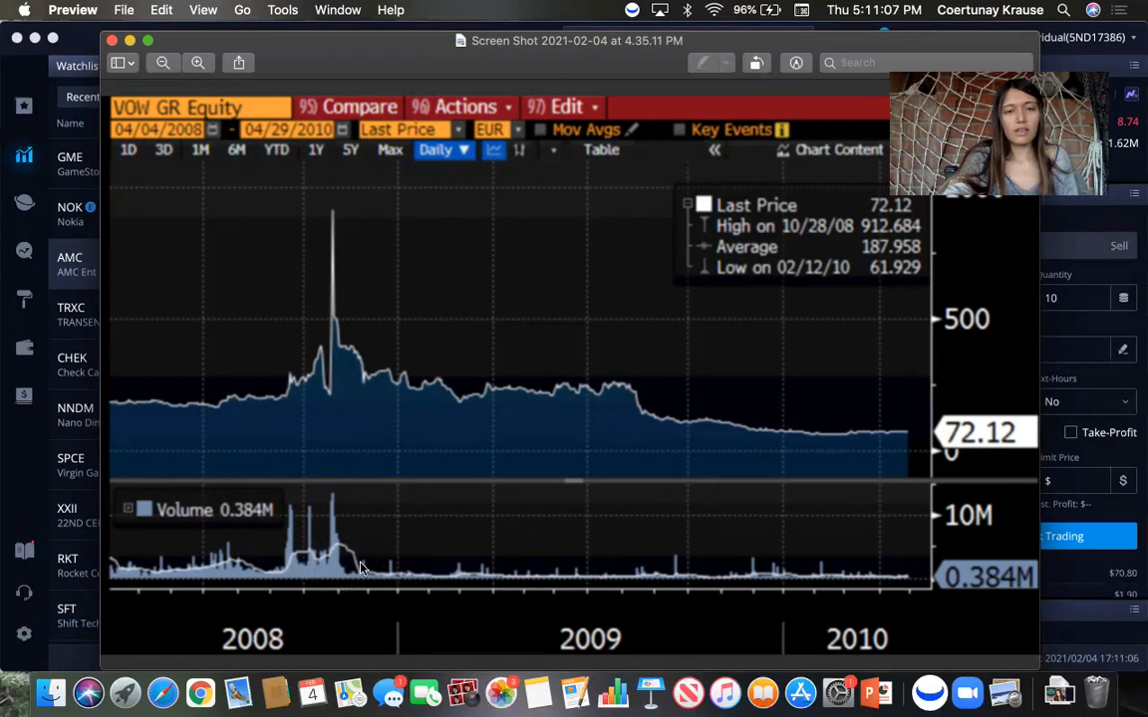
{"action": "mouse_move", "coordinate": [349, 576]}
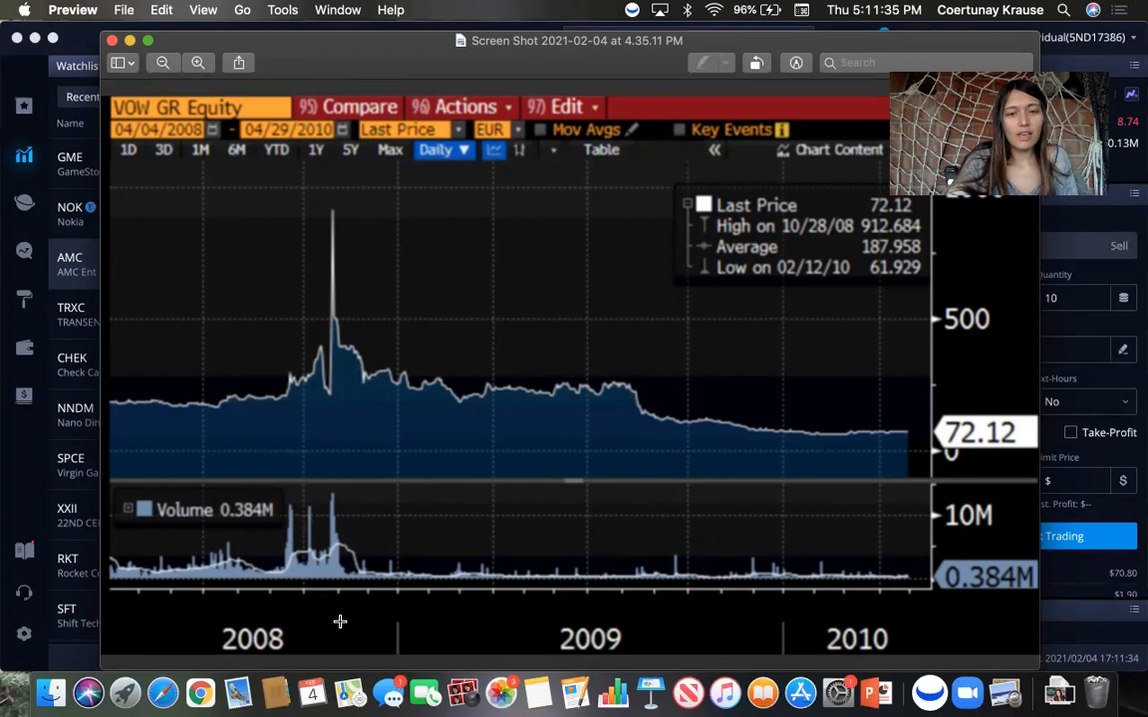
{"action": "mouse_move", "coordinate": [287, 597]}
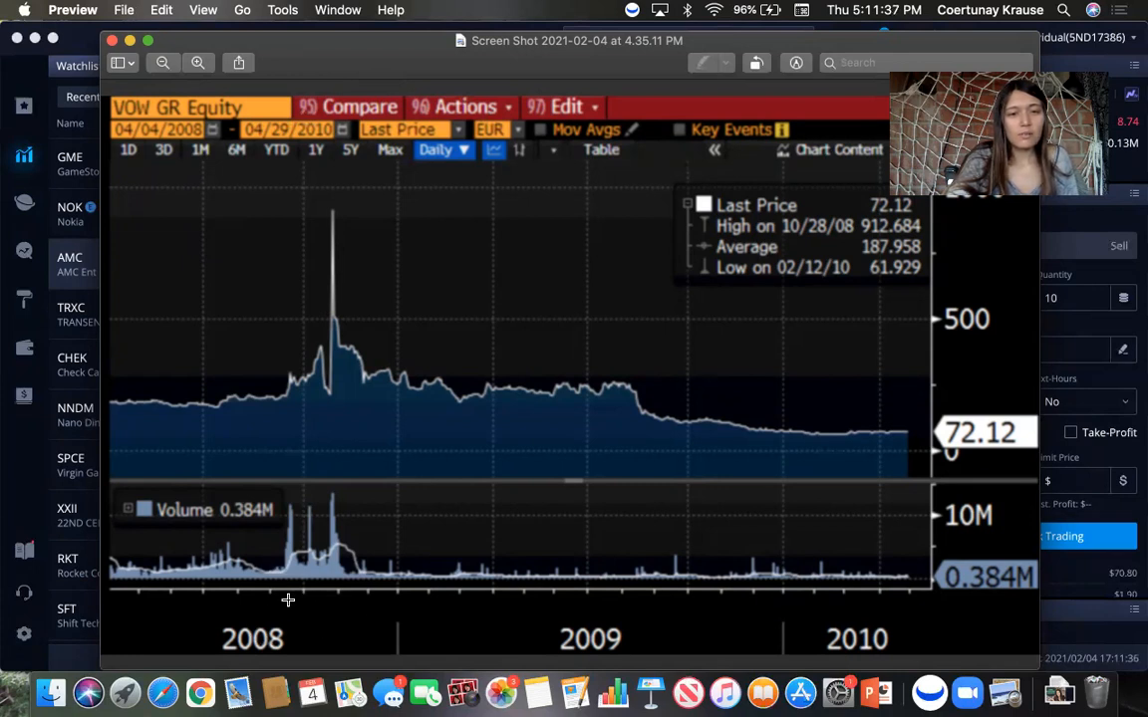
{"action": "mouse_move", "coordinate": [267, 375]}
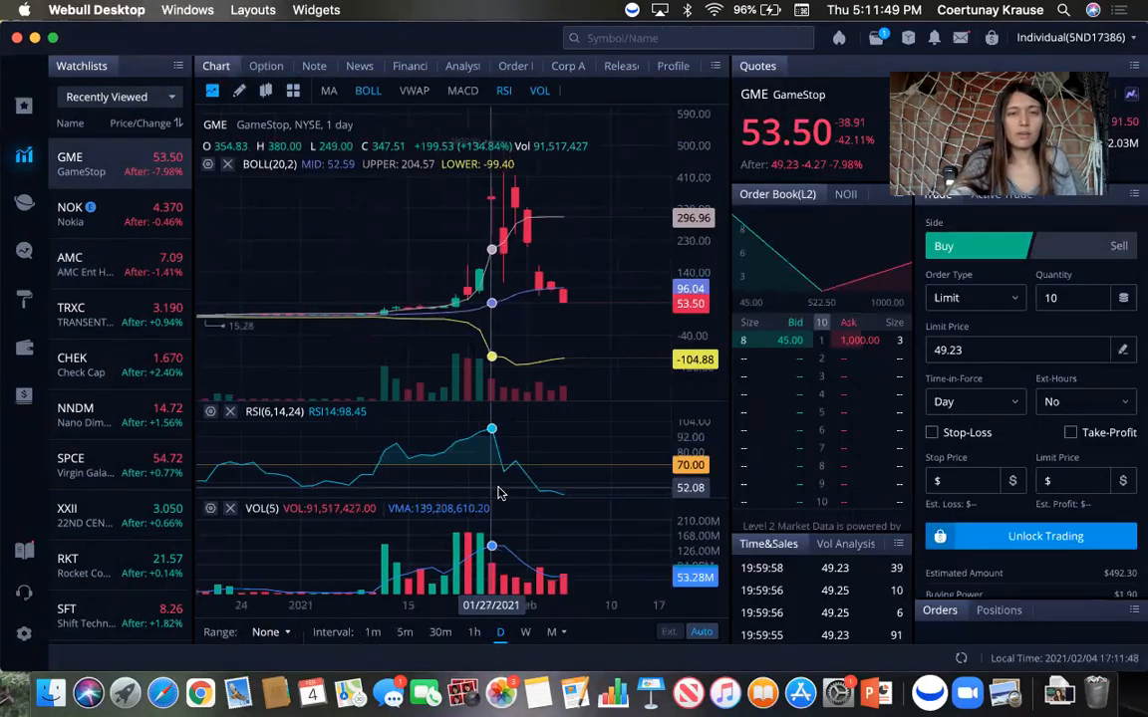
{"action": "mouse_move", "coordinate": [562, 378]}
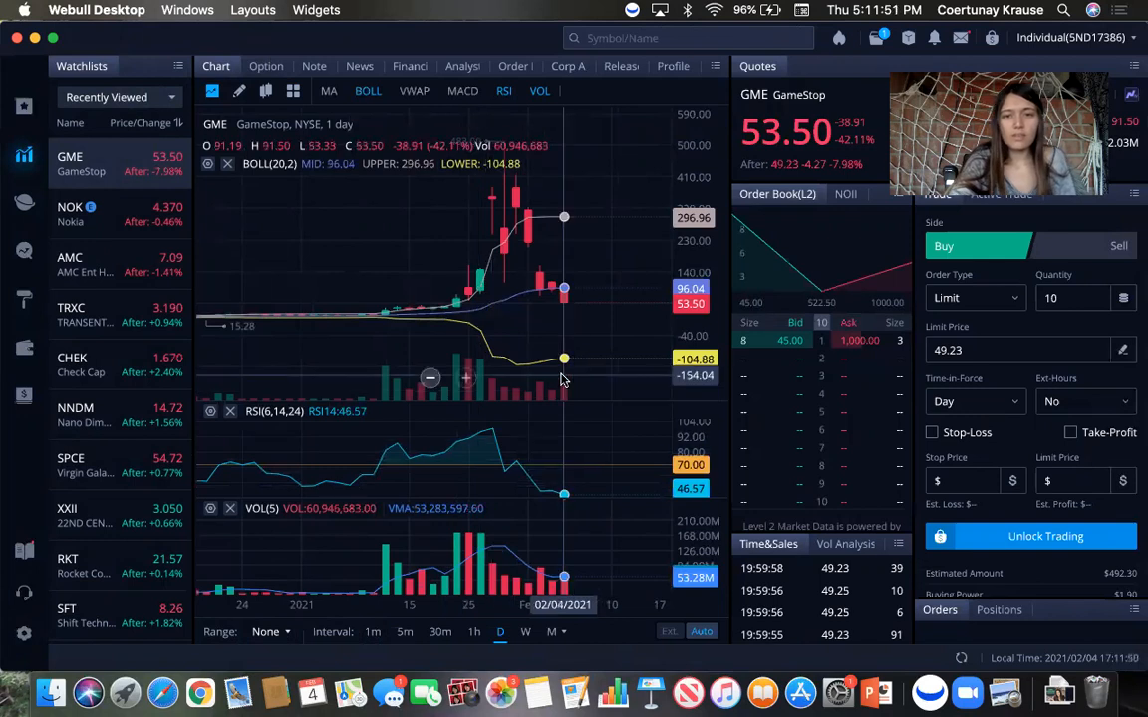
{"action": "mouse_move", "coordinate": [389, 587]}
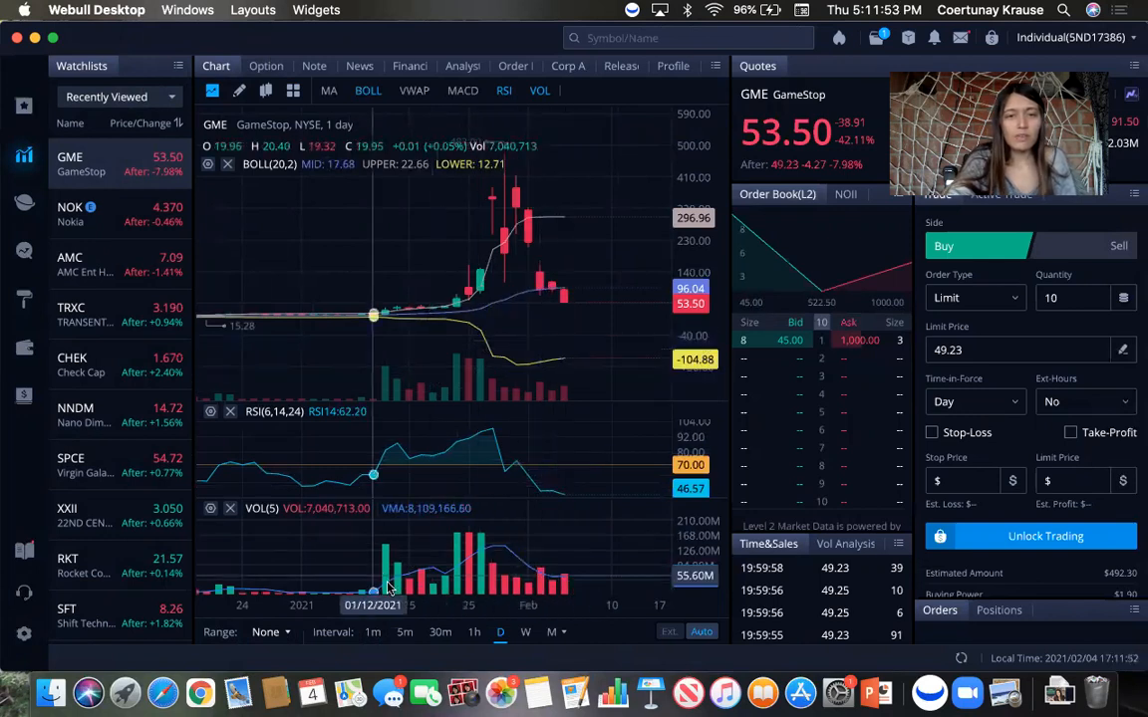
{"action": "mouse_move", "coordinate": [396, 576]}
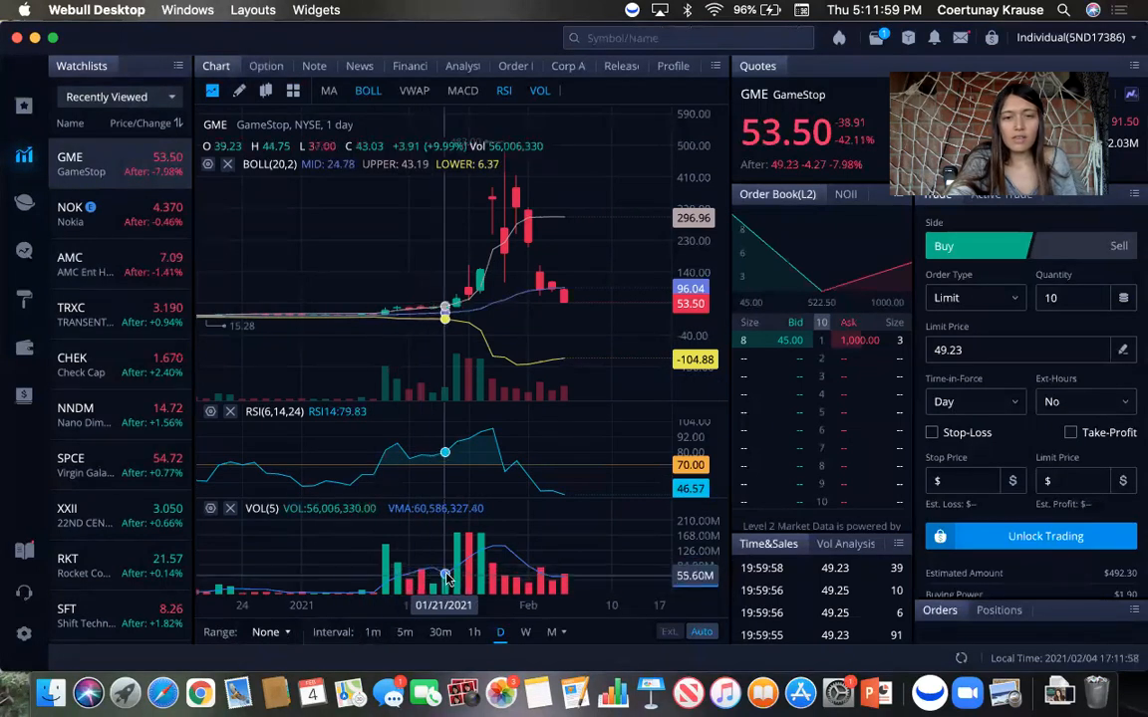
{"action": "mouse_move", "coordinate": [553, 582]}
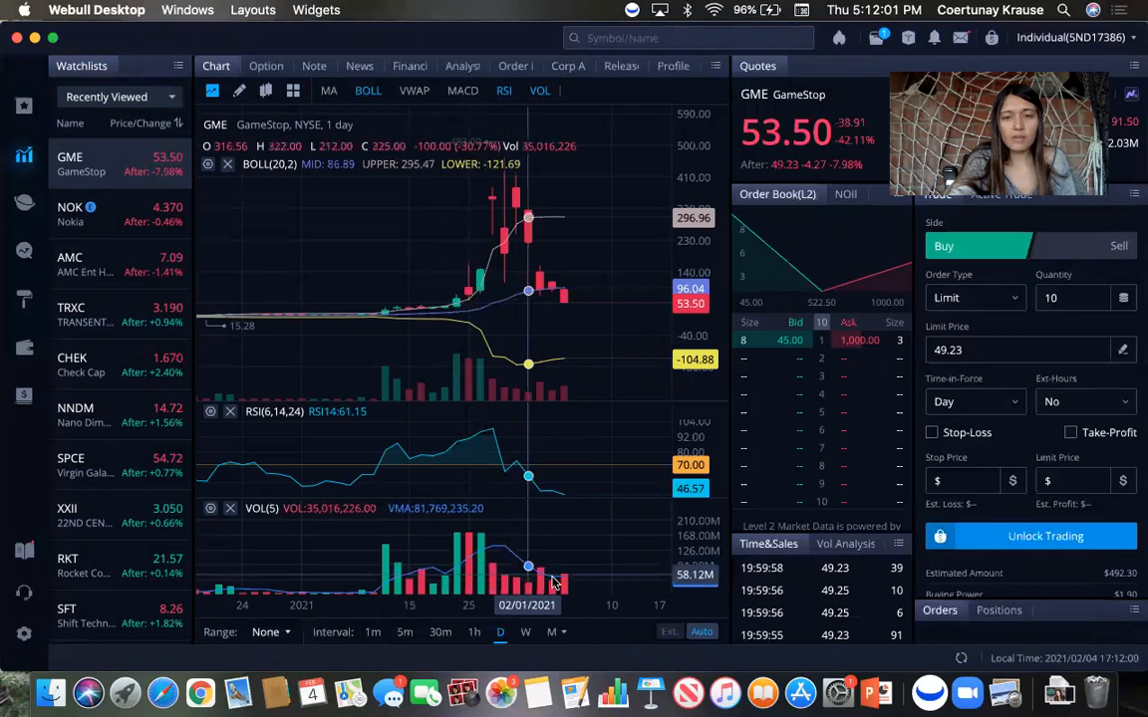
{"action": "mouse_move", "coordinate": [433, 570]}
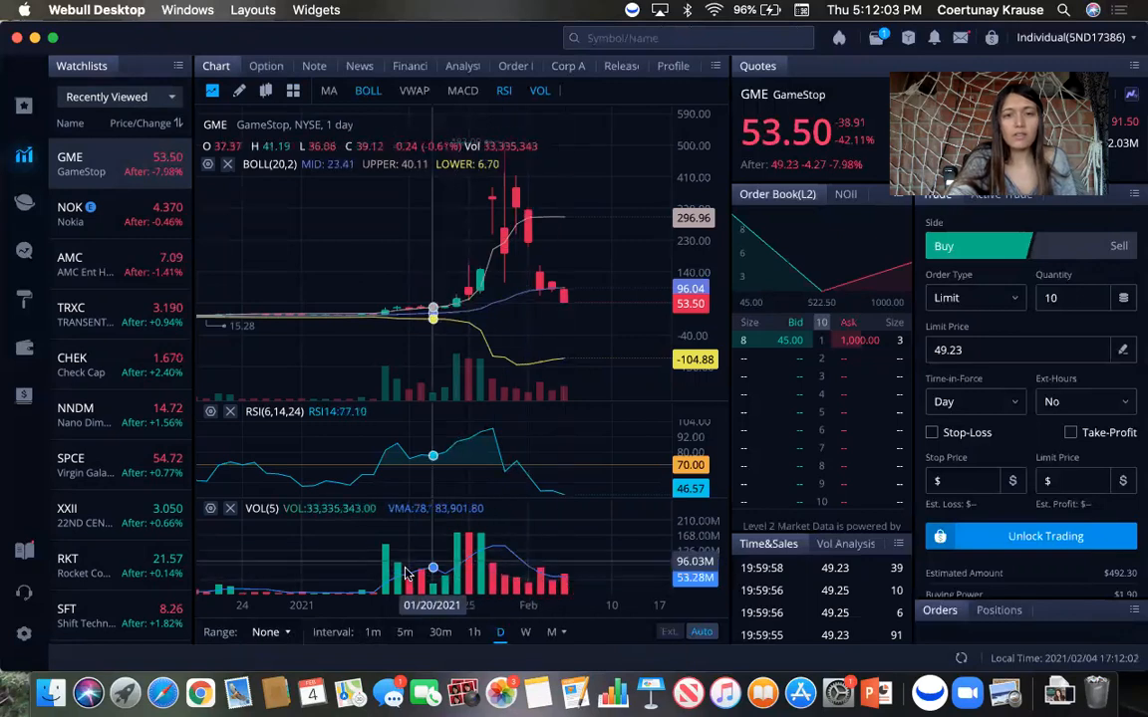
{"action": "mouse_move", "coordinate": [504, 582]}
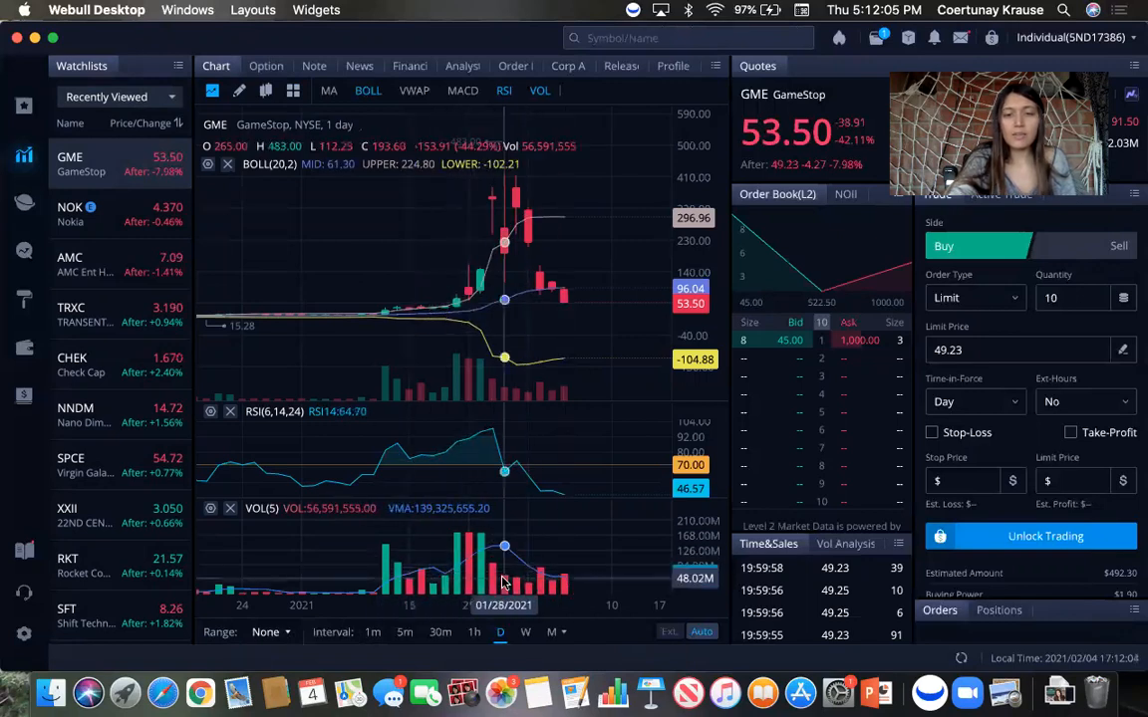
{"action": "mouse_move", "coordinate": [556, 588]}
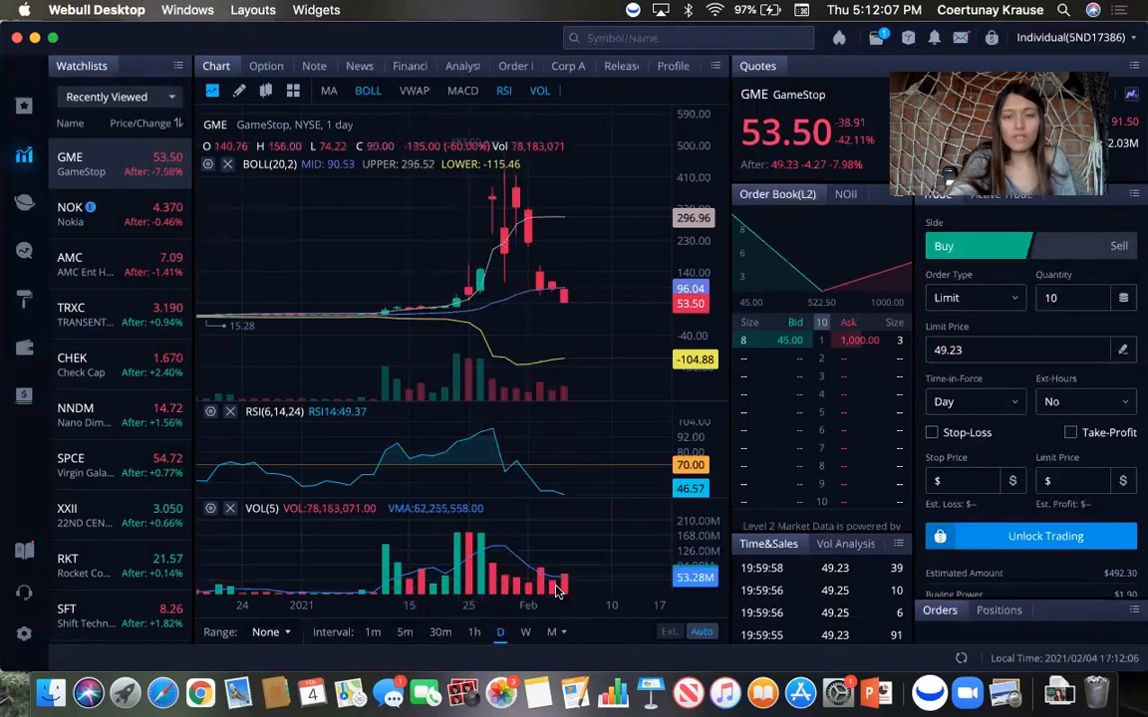
{"action": "mouse_move", "coordinate": [564, 578]}
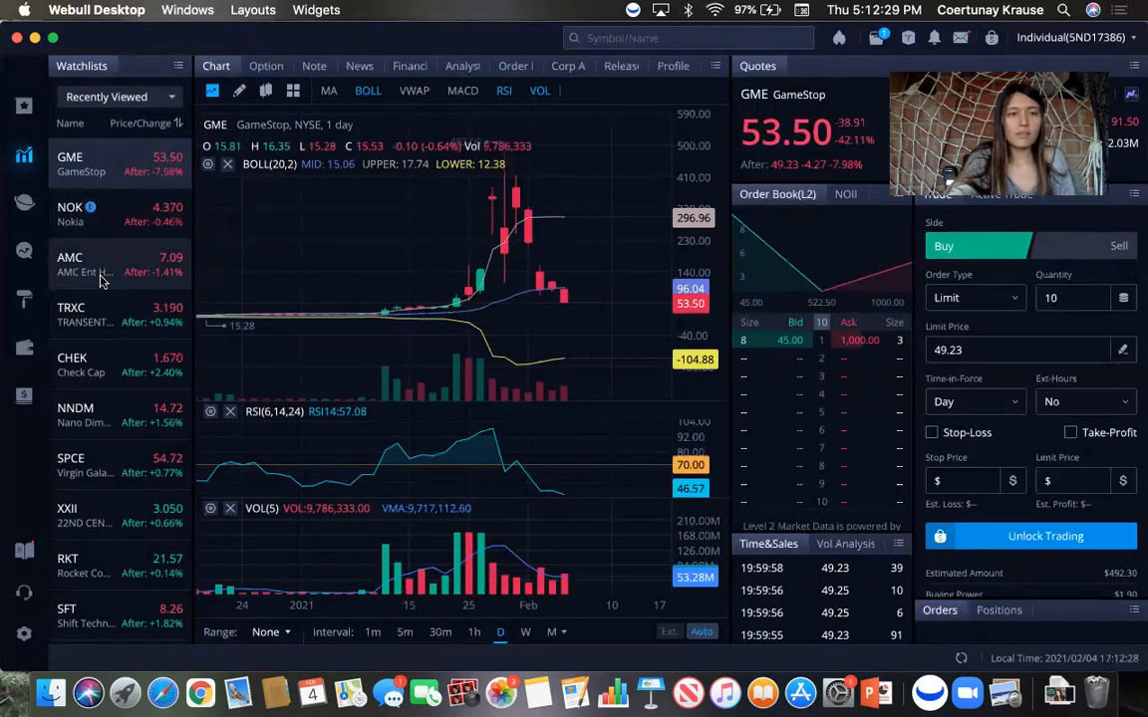
Load AMC's 1-day chart from Recently Viewed and inspect the January 28, 2021 candle
{"action": "left_click", "coordinate": [84, 262]}
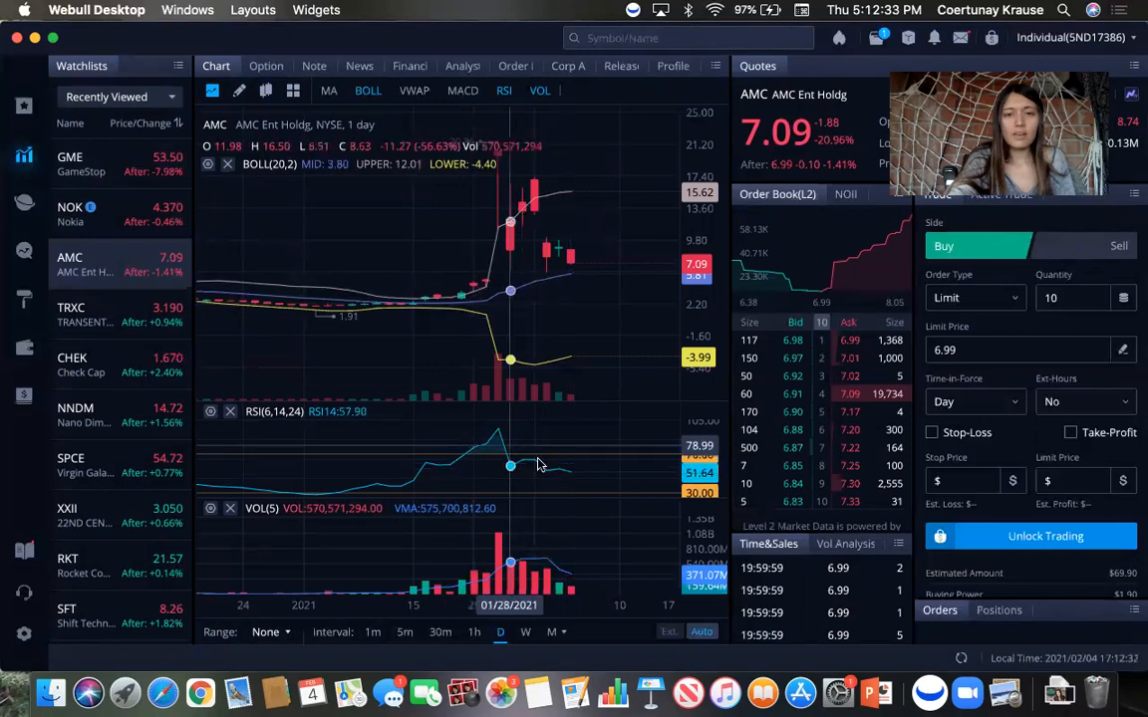
{"action": "mouse_move", "coordinate": [522, 460]}
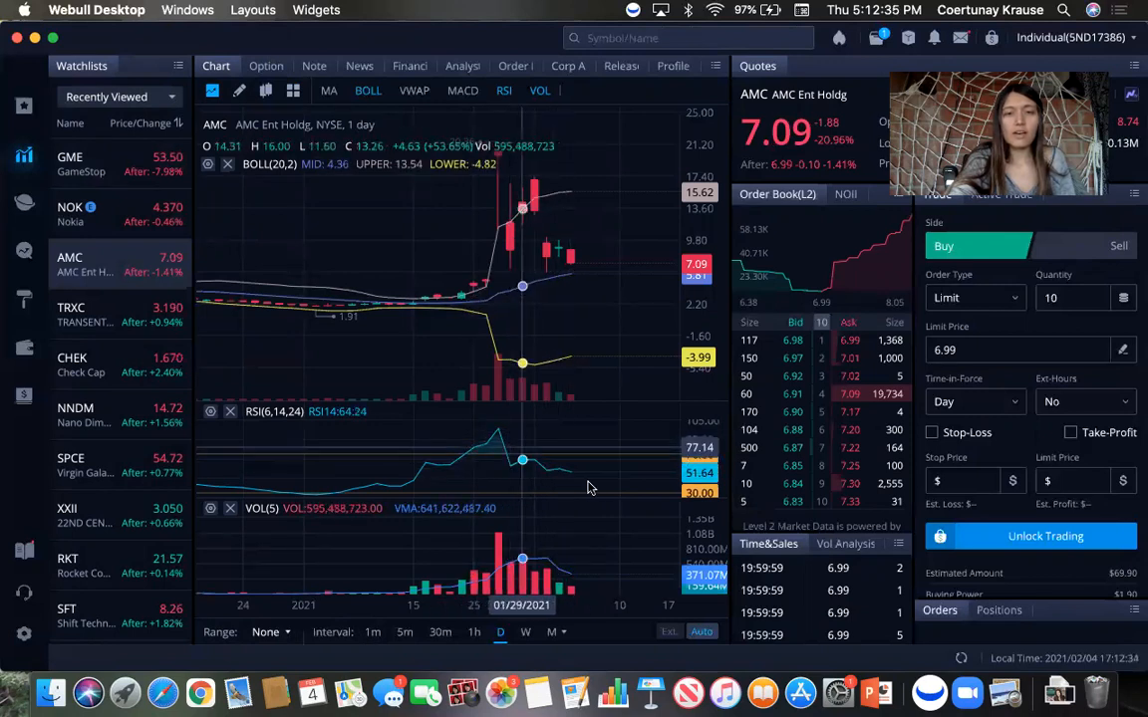
{"action": "mouse_move", "coordinate": [573, 478]}
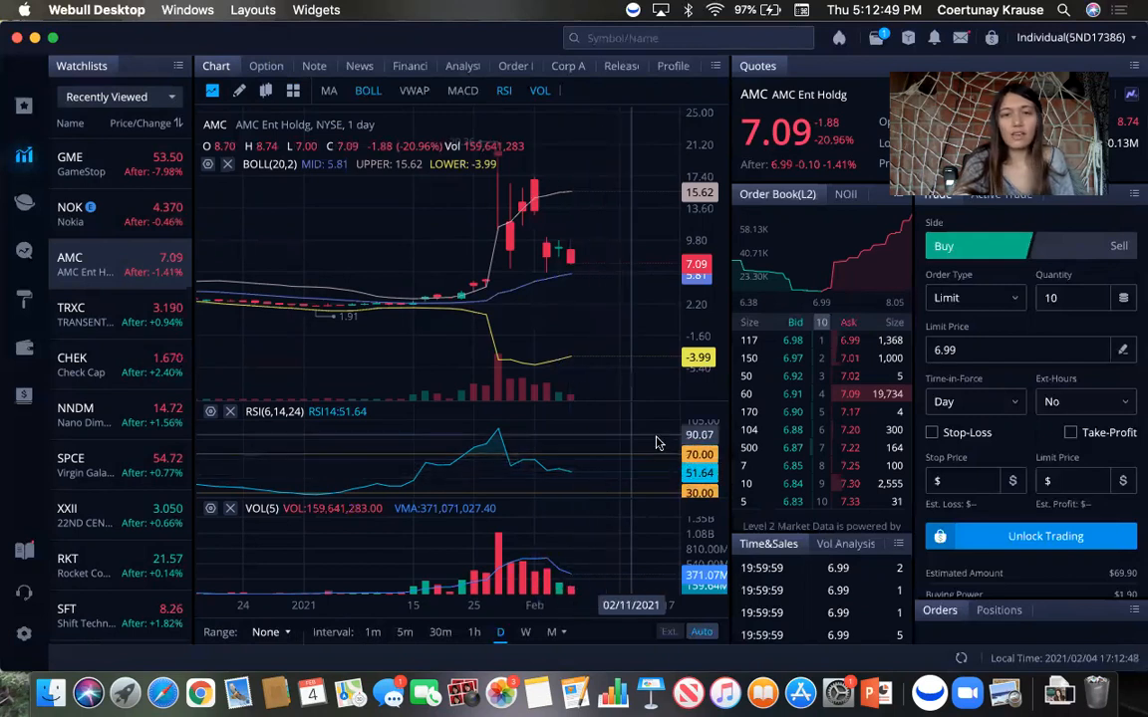
{"action": "mouse_move", "coordinate": [573, 470]}
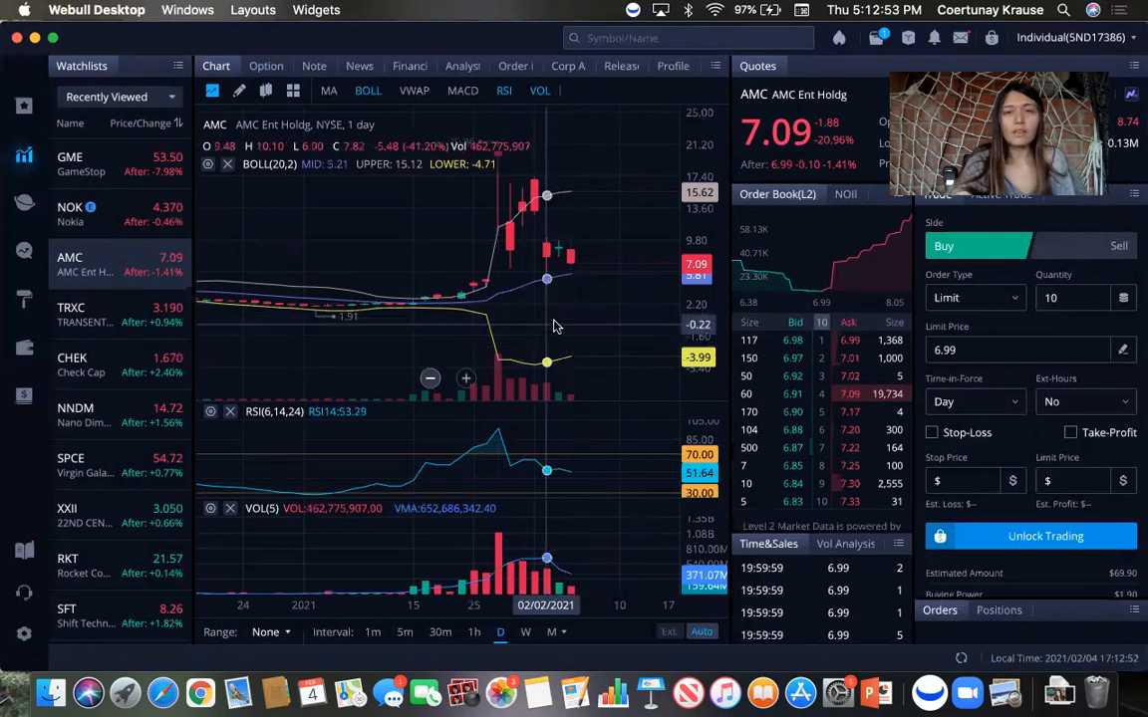
{"action": "mouse_move", "coordinate": [558, 334]}
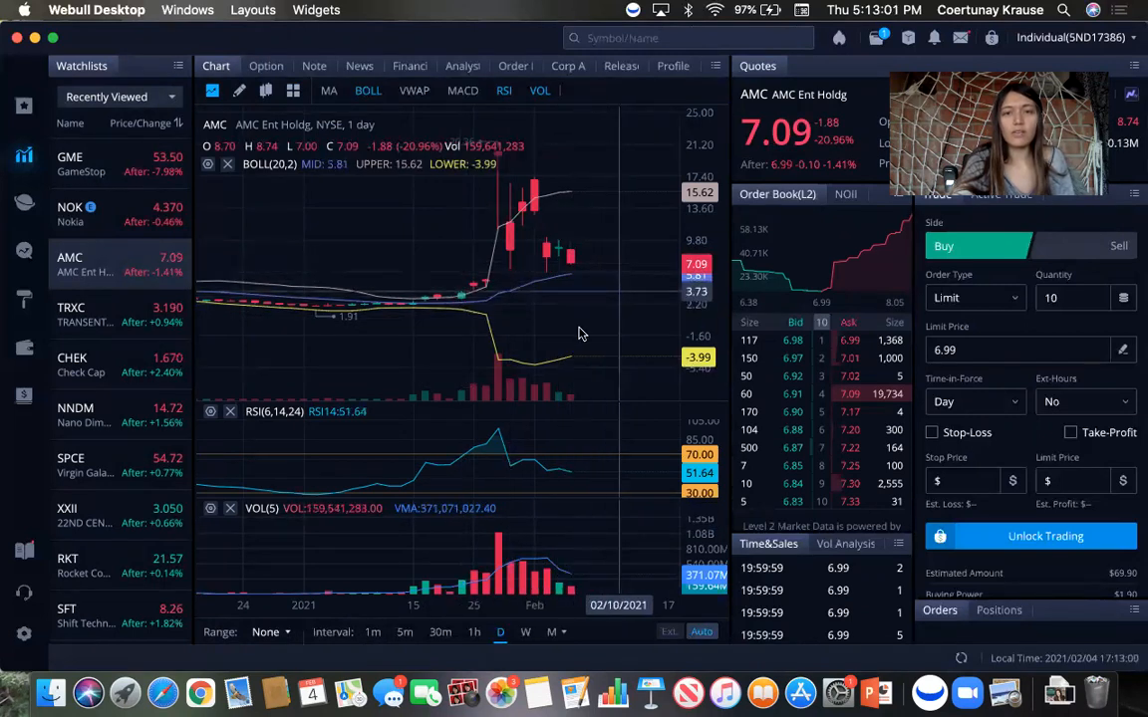
{"action": "mouse_move", "coordinate": [701, 234]}
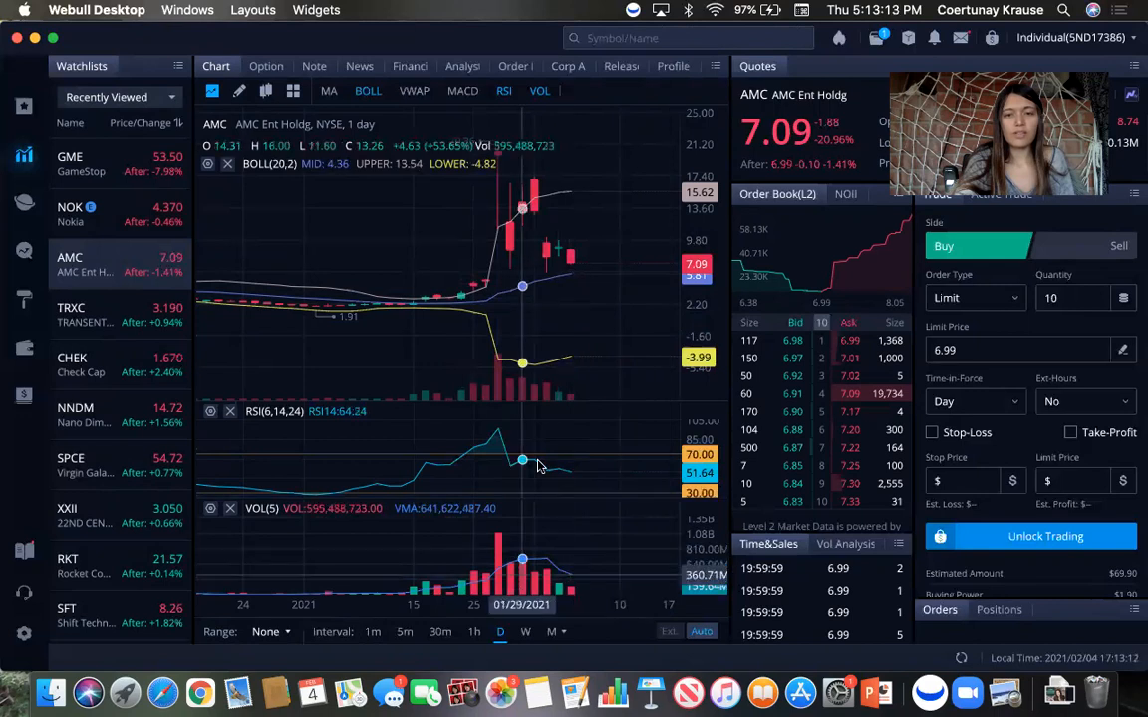
{"action": "mouse_move", "coordinate": [570, 275]}
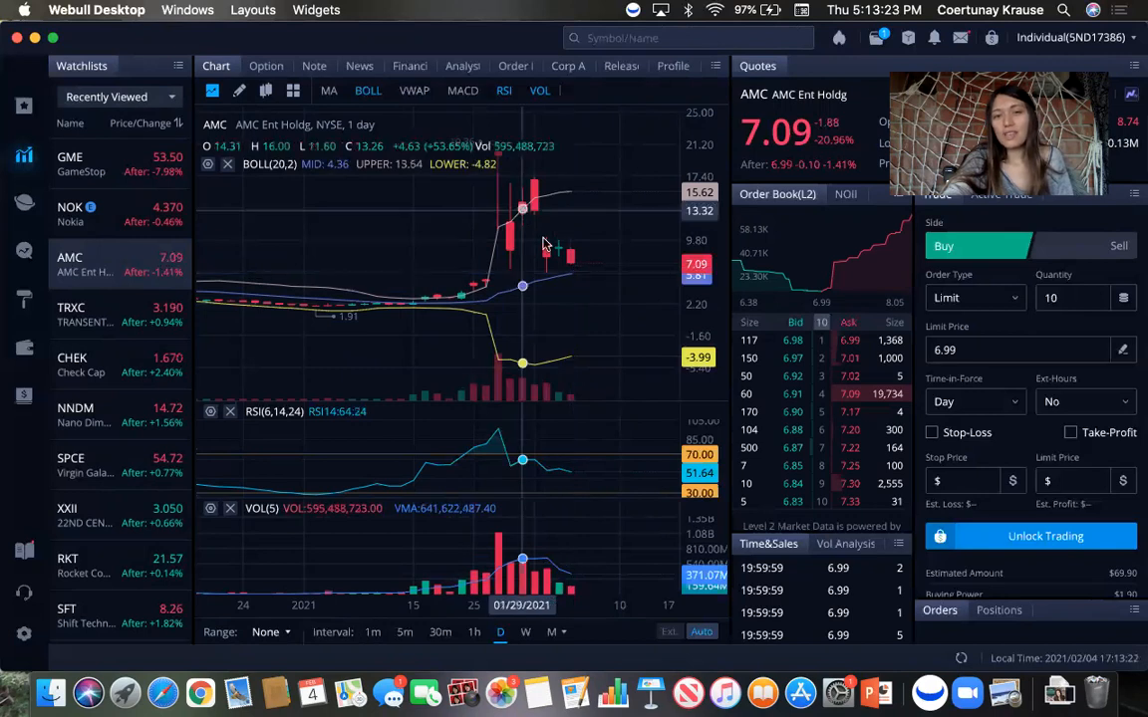
{"action": "mouse_move", "coordinate": [570, 275]}
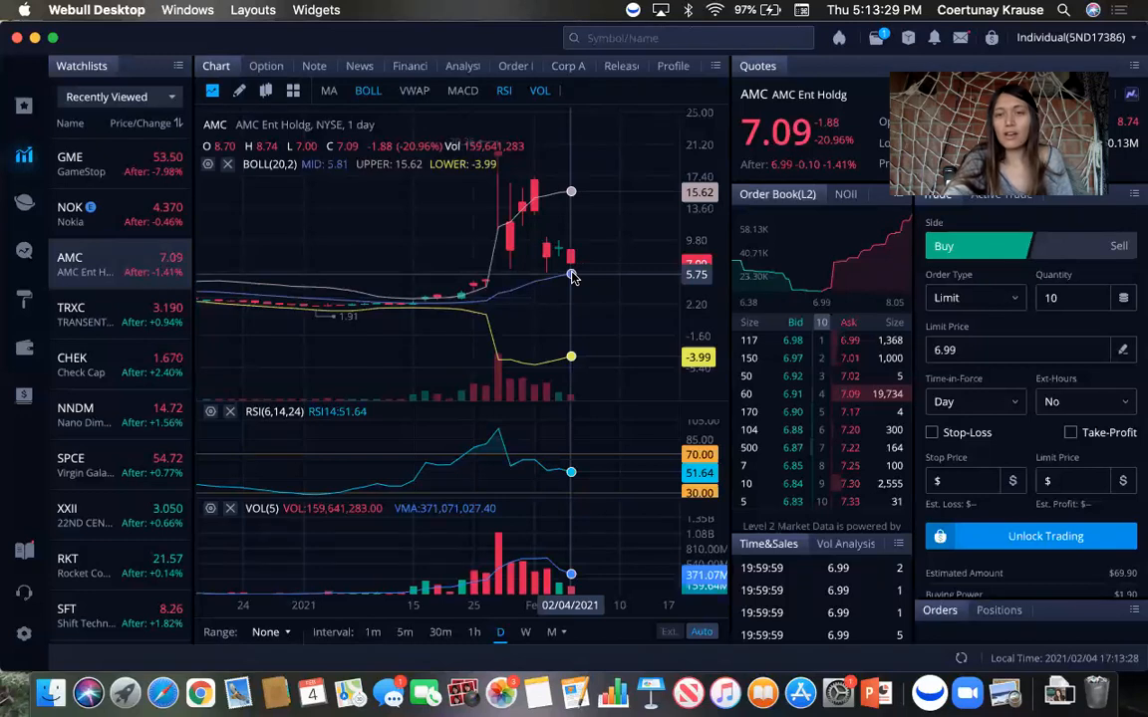
{"action": "mouse_move", "coordinate": [586, 283]}
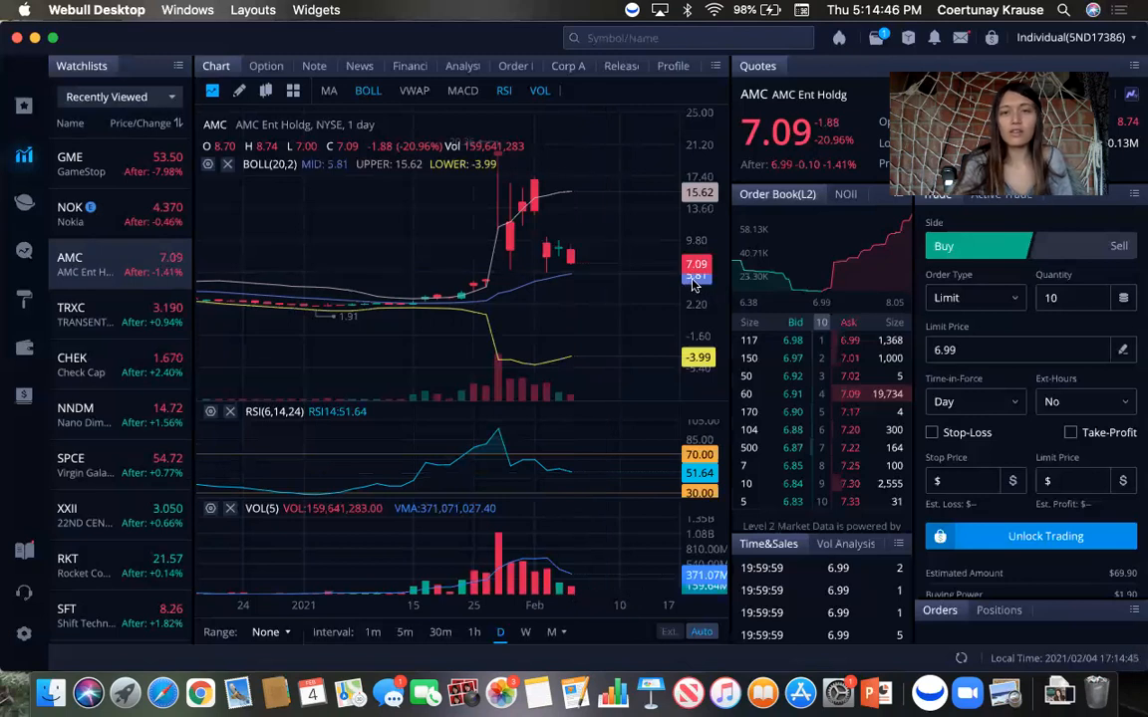
{"action": "mouse_move", "coordinate": [658, 299]}
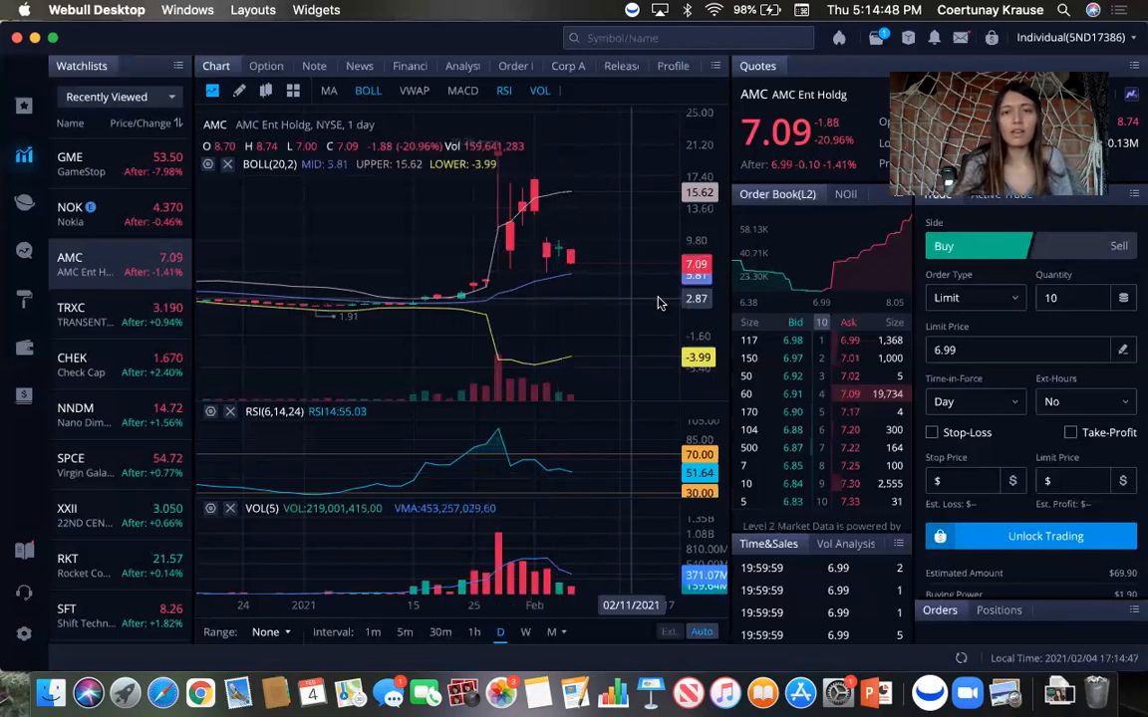
{"action": "mouse_move", "coordinate": [522, 289]}
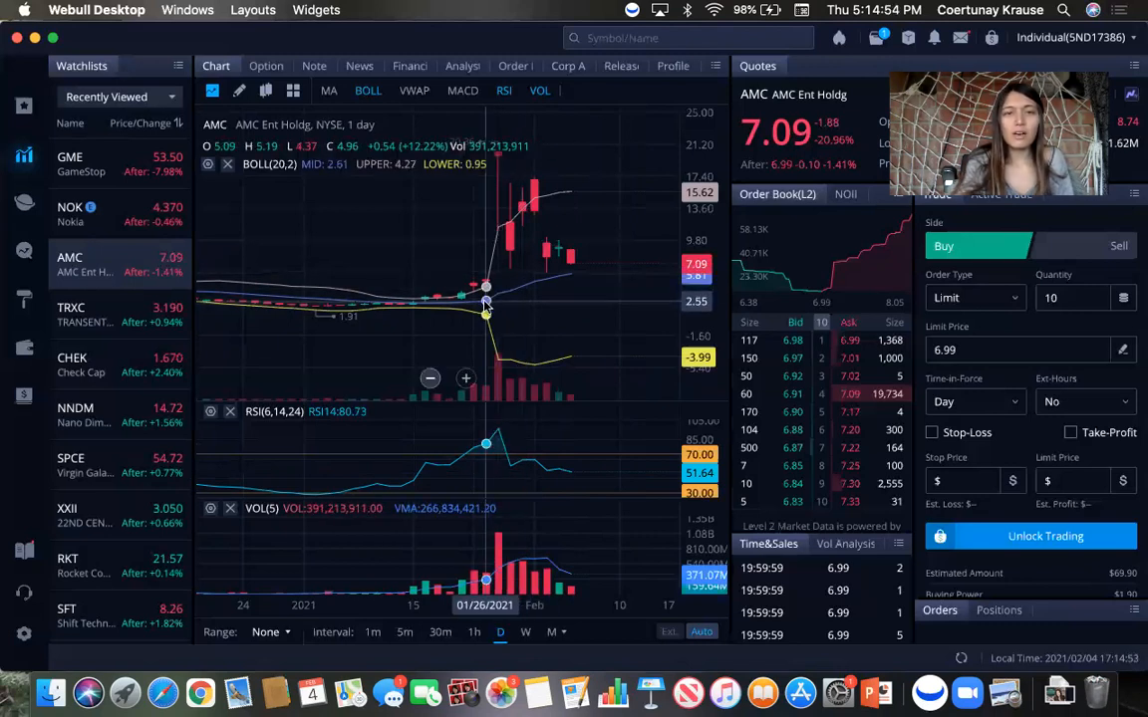
{"action": "mouse_move", "coordinate": [581, 294]}
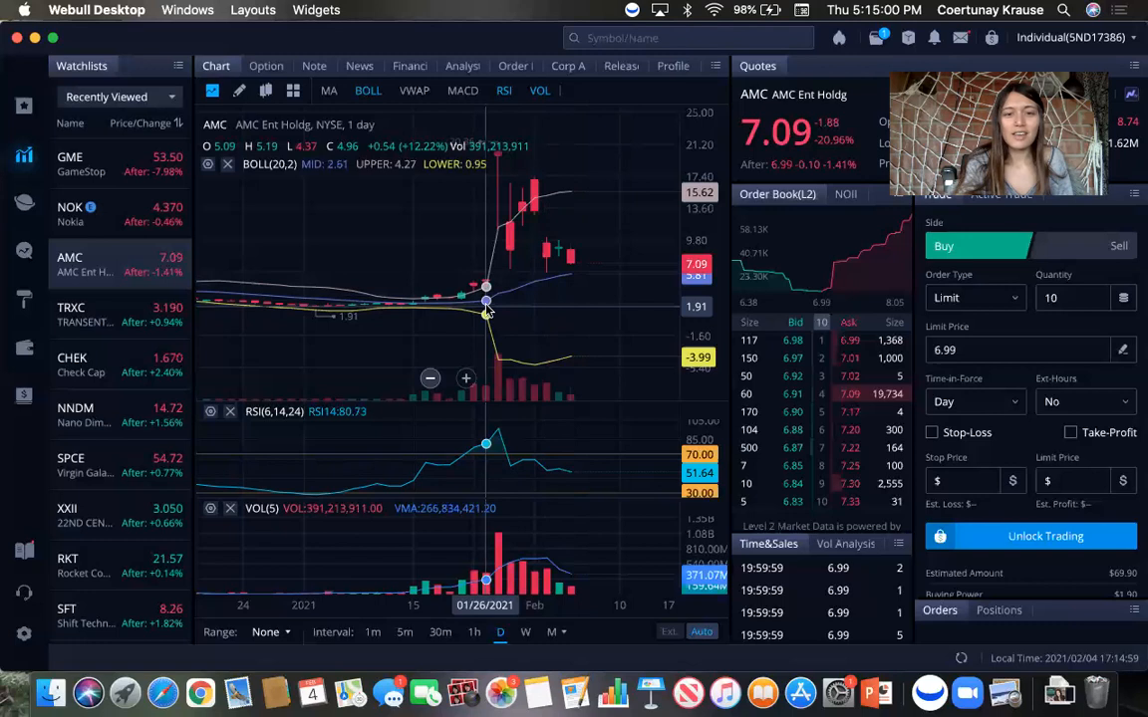
{"action": "mouse_move", "coordinate": [573, 279]}
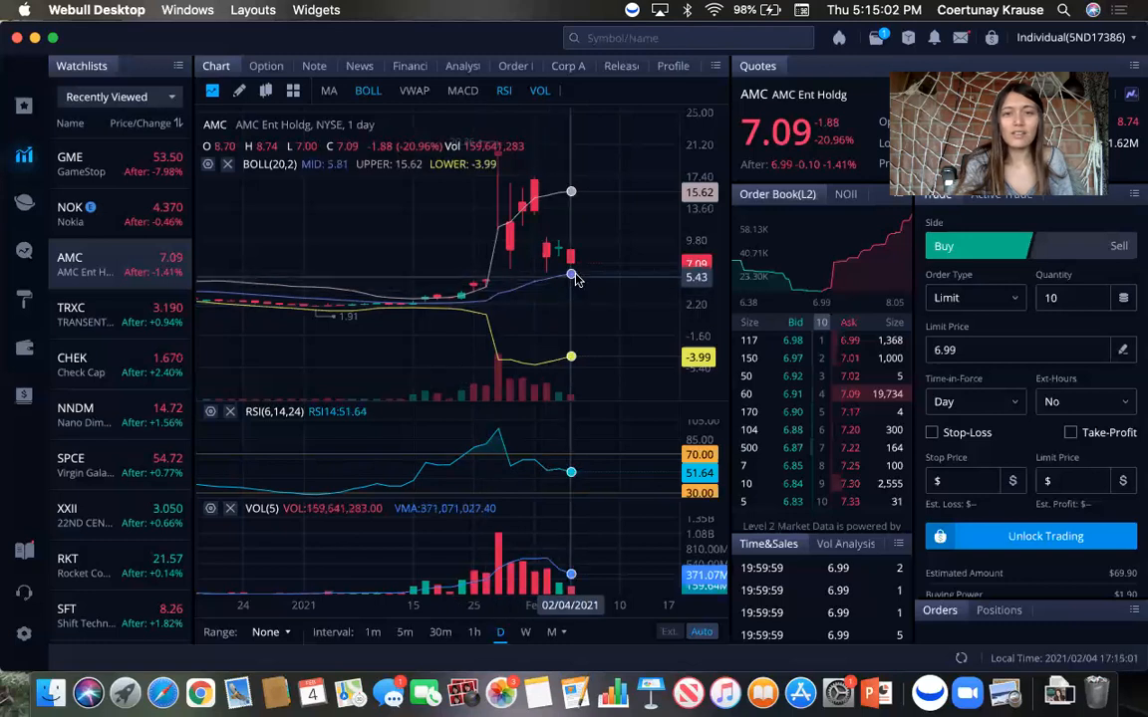
{"action": "mouse_move", "coordinate": [590, 275]}
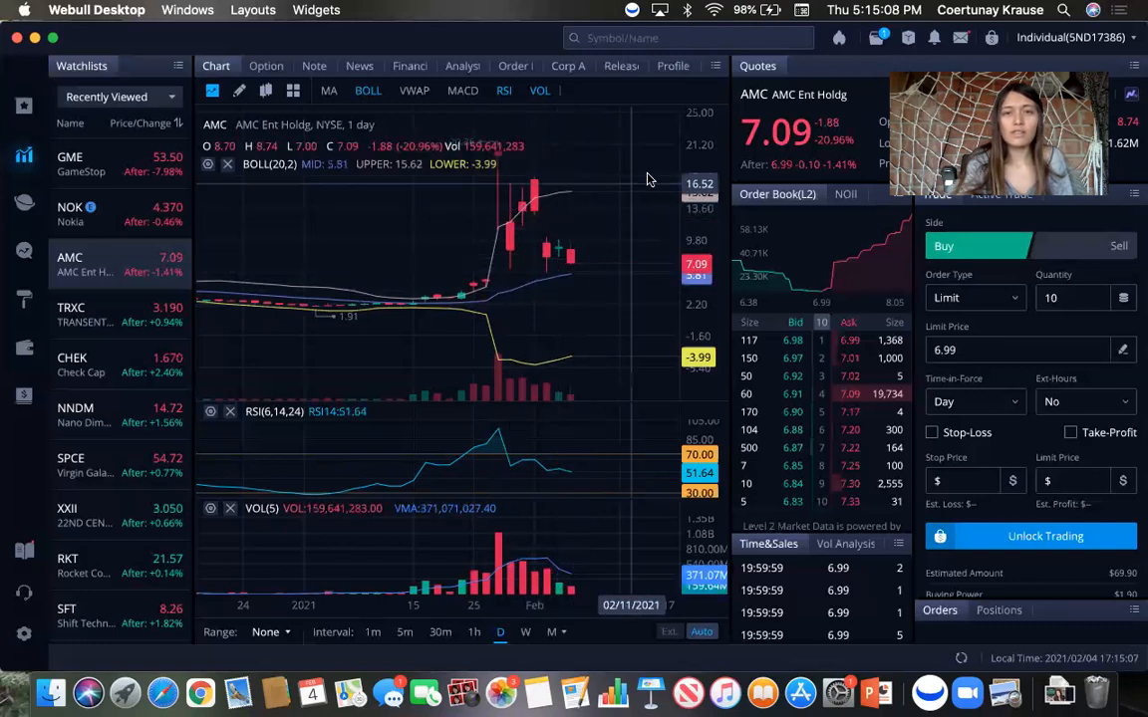
{"action": "mouse_move", "coordinate": [546, 279]}
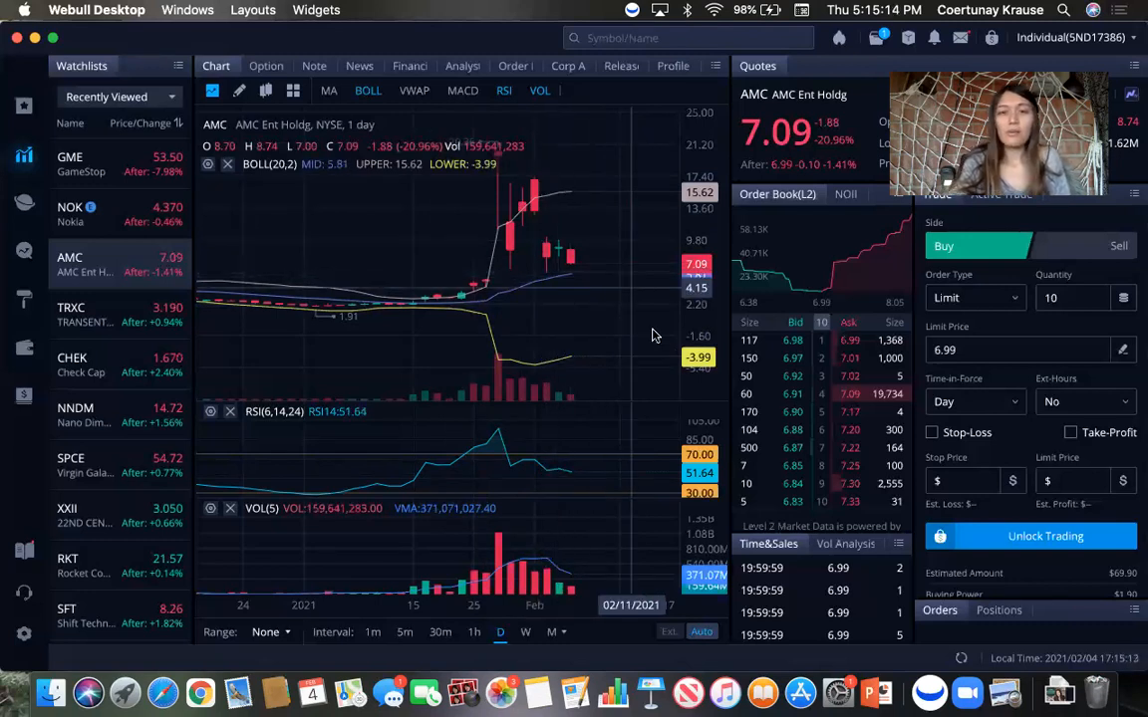
{"action": "mouse_move", "coordinate": [558, 574]}
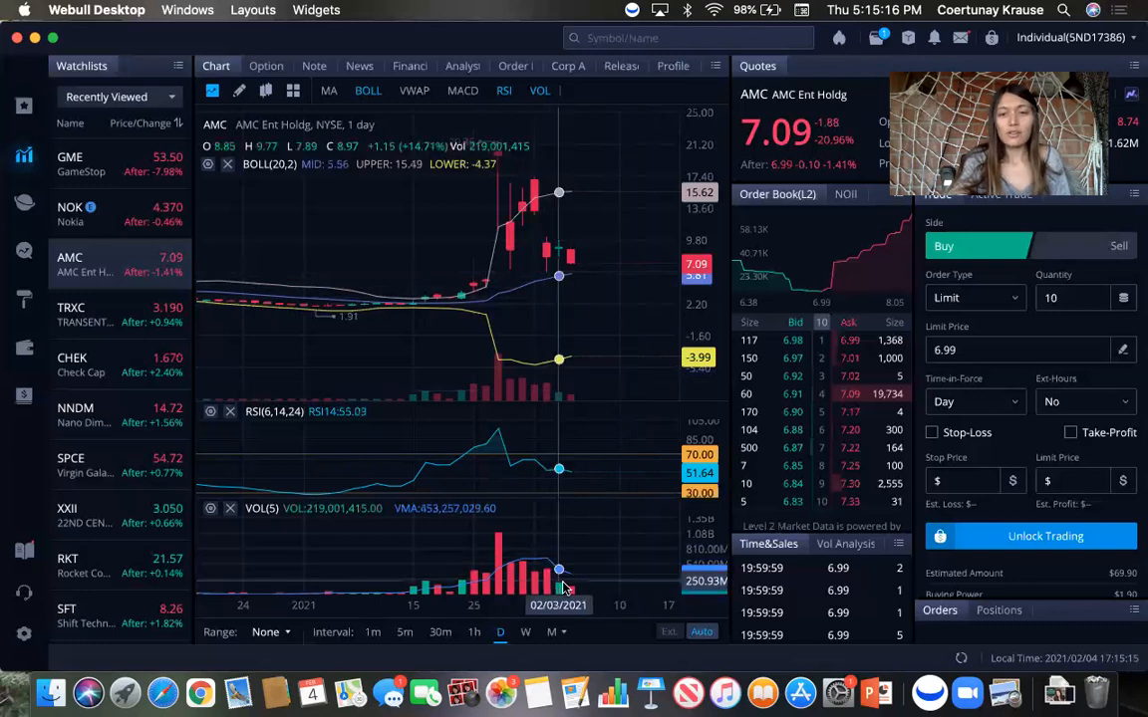
{"action": "mouse_move", "coordinate": [605, 542]}
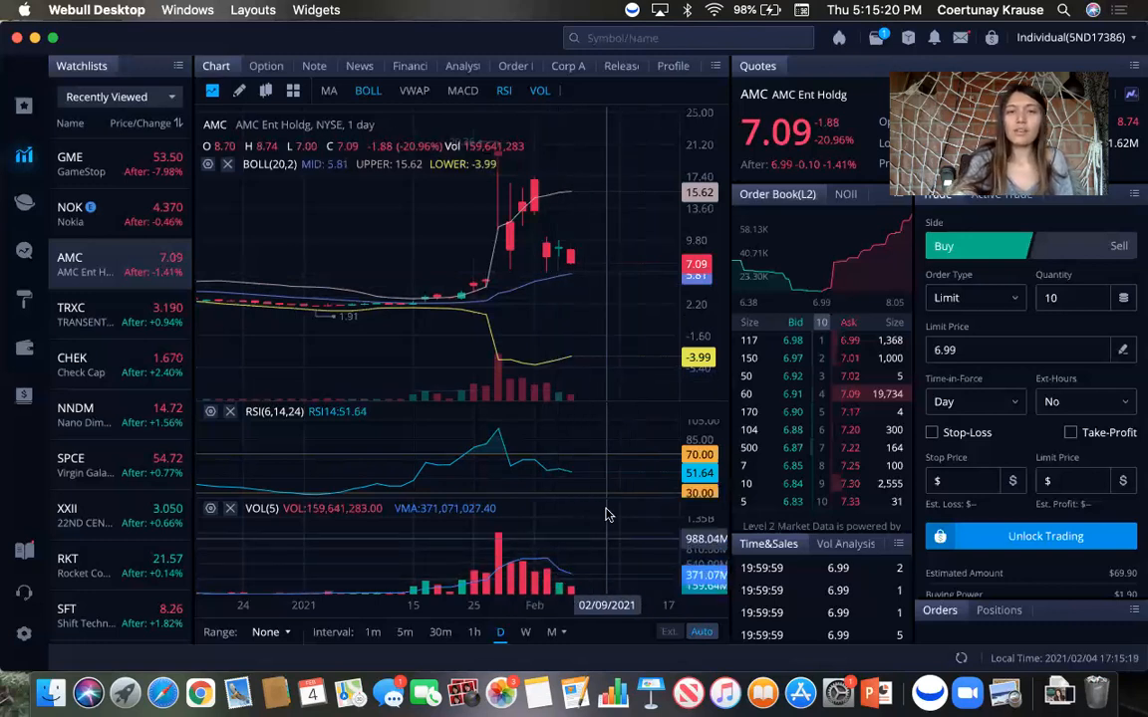
{"action": "mouse_move", "coordinate": [597, 466]}
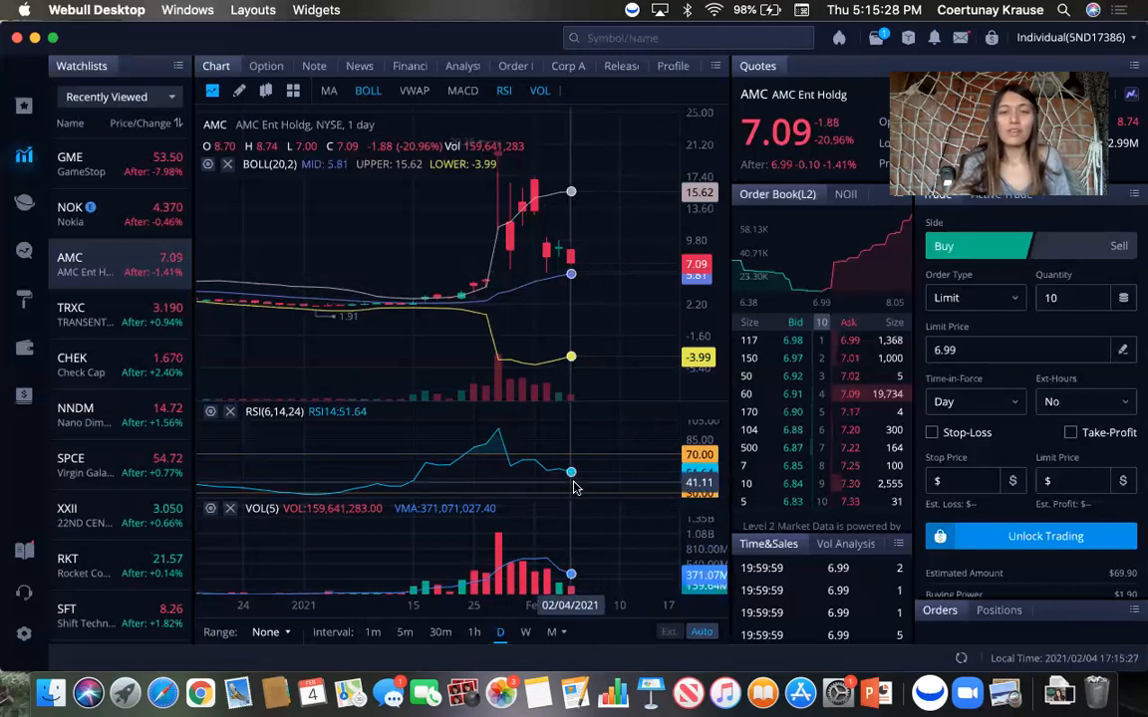
{"action": "mouse_move", "coordinate": [588, 486]}
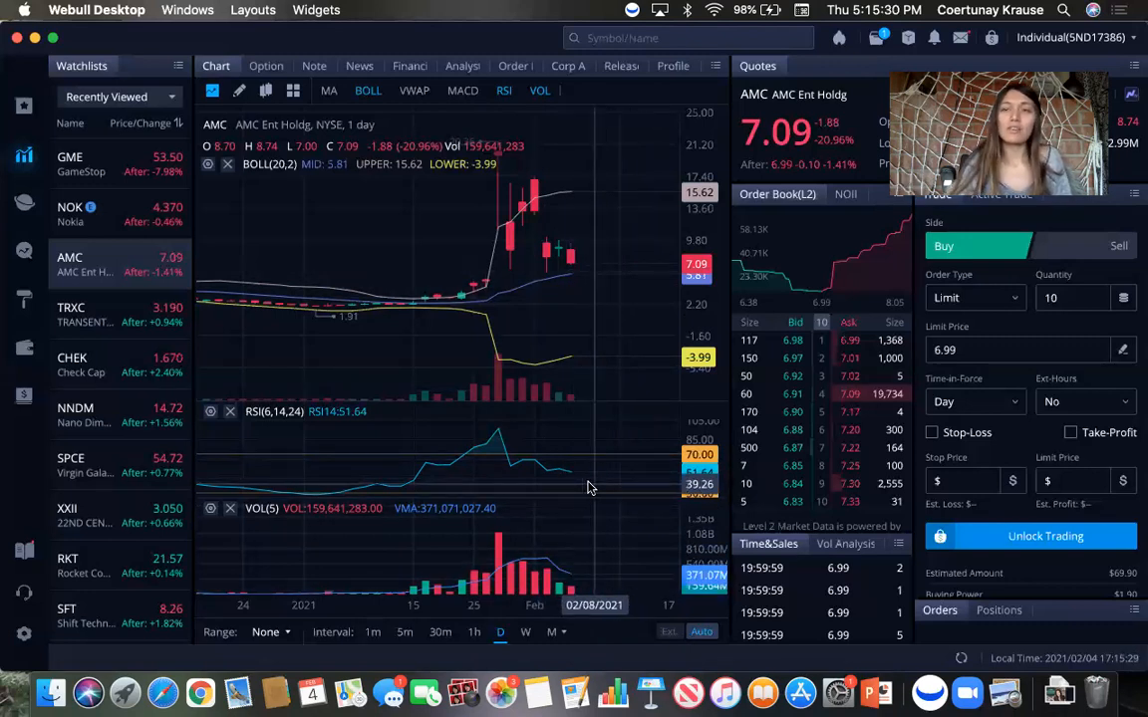
{"action": "mouse_move", "coordinate": [588, 486]}
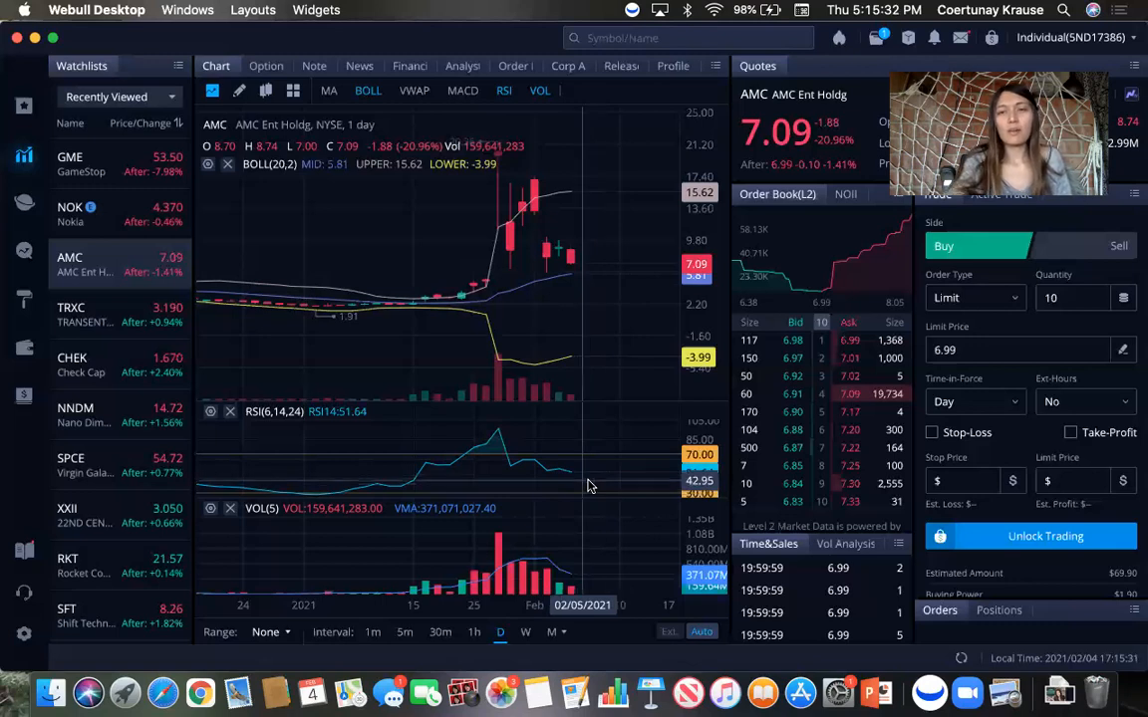